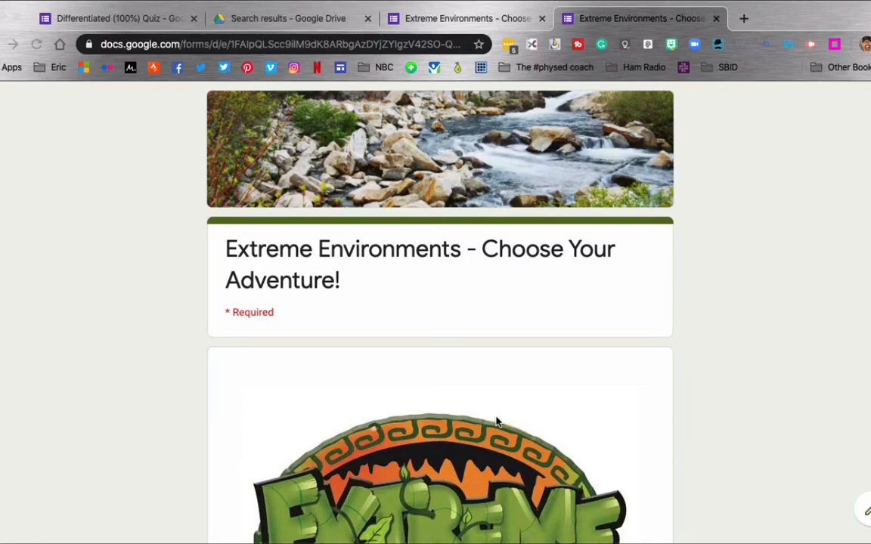
Step: Answer Yes to beginning the adventure and continue to the Who Are You? section
scroll("down", 3)
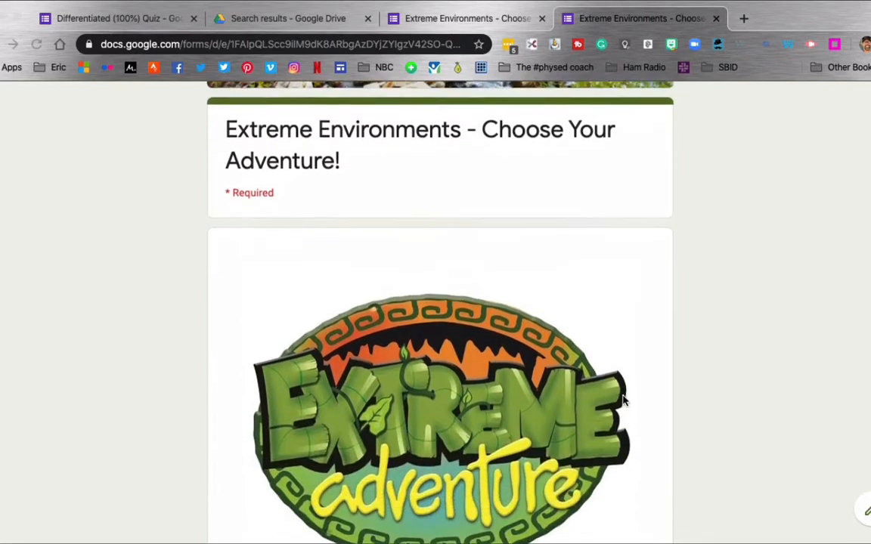
scroll("down", 3)
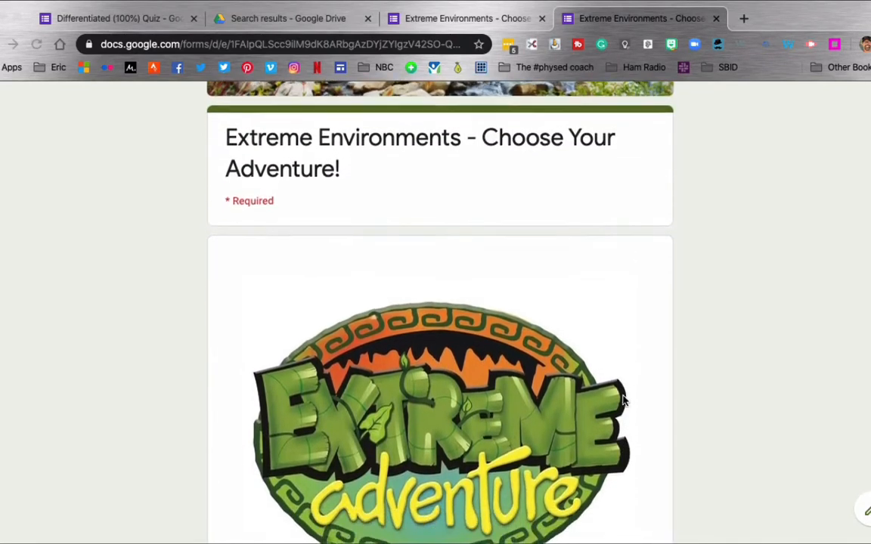
scroll("down", 3)
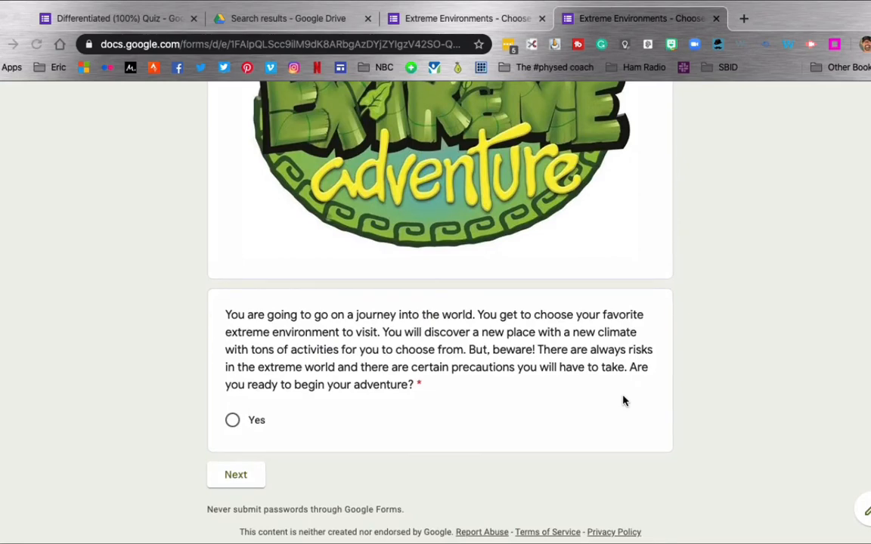
scroll("down", 3)
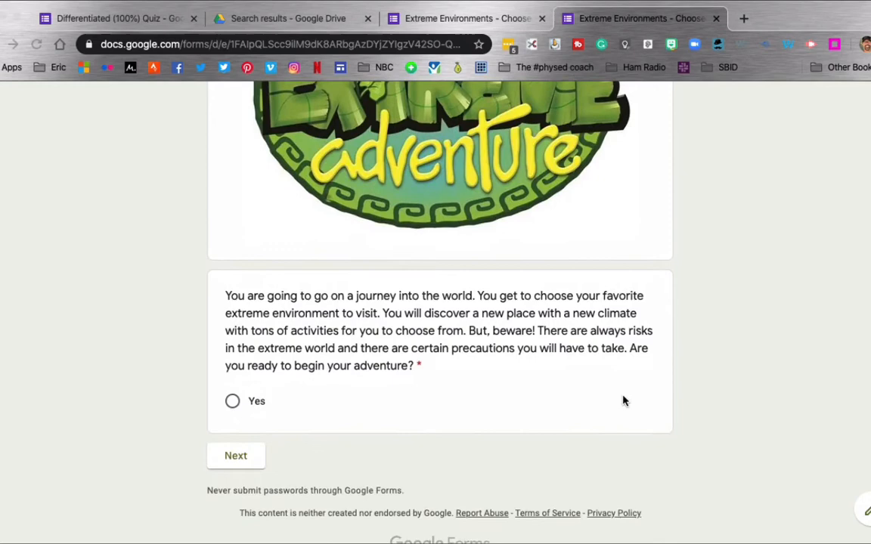
mouse_move(420, 413)
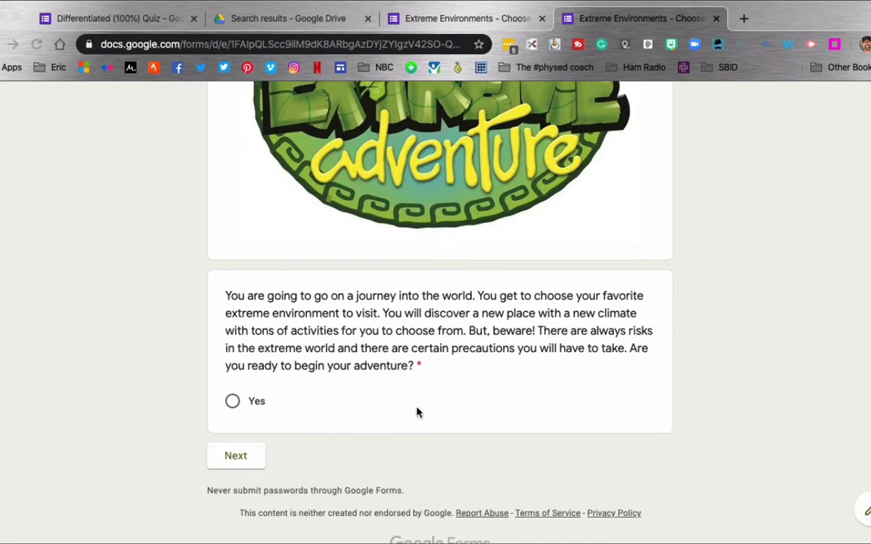
mouse_move(273, 398)
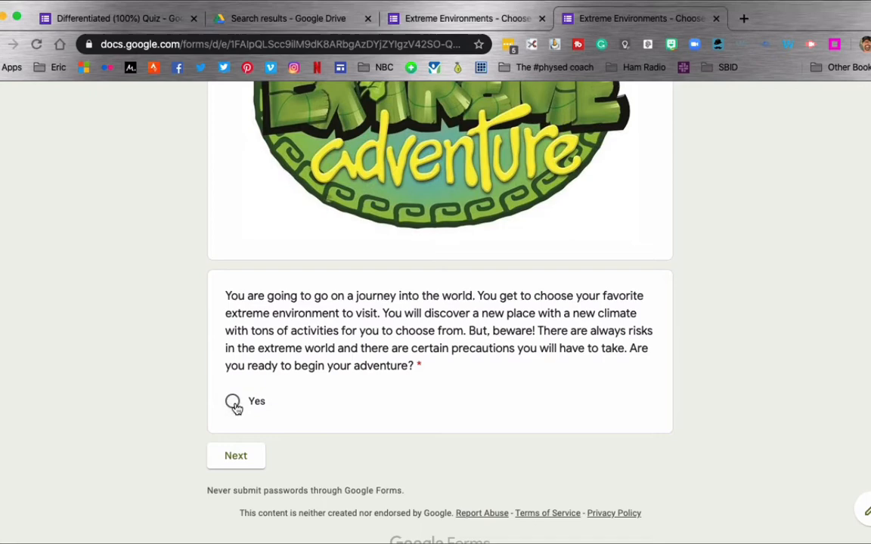
left_click(232, 401)
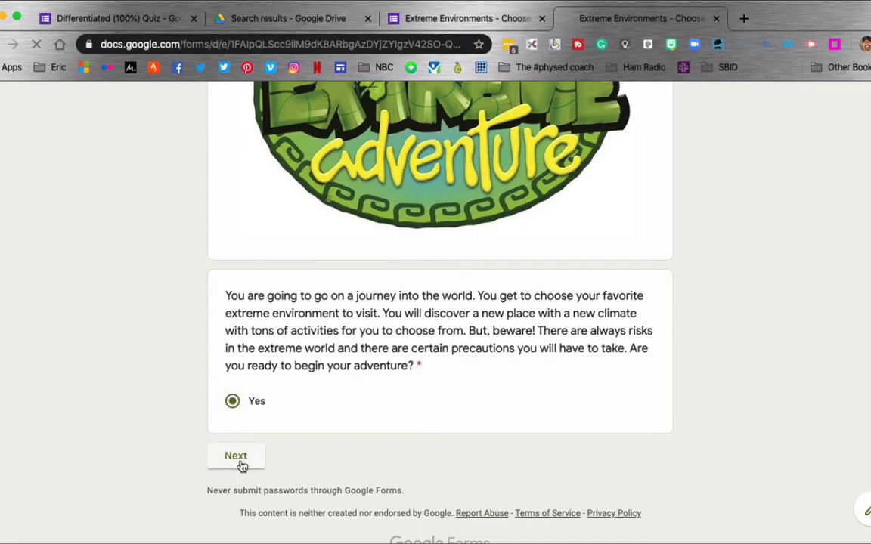
left_click(235, 455)
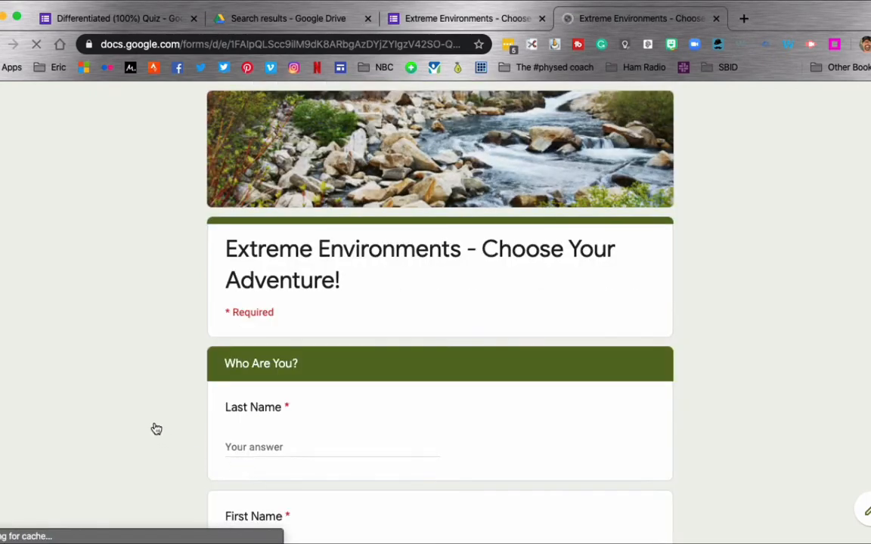
scroll("down", 3)
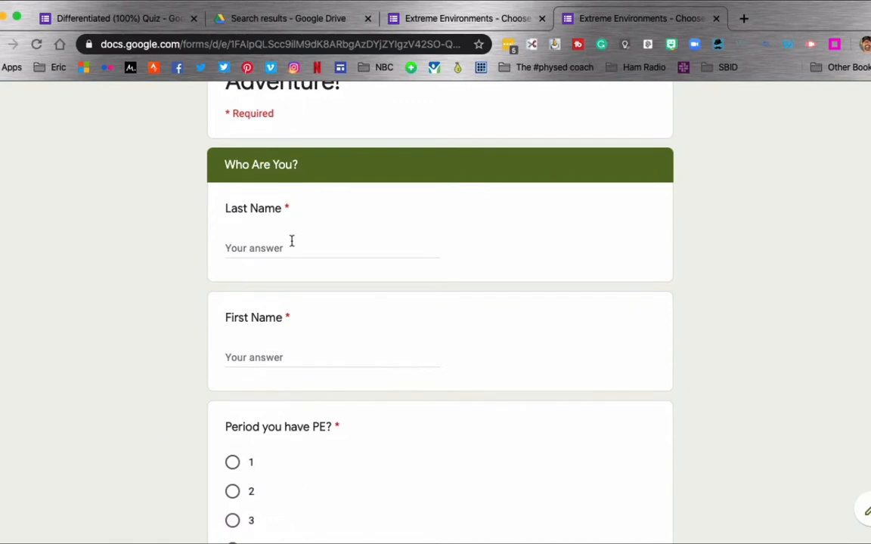
type("Eric")
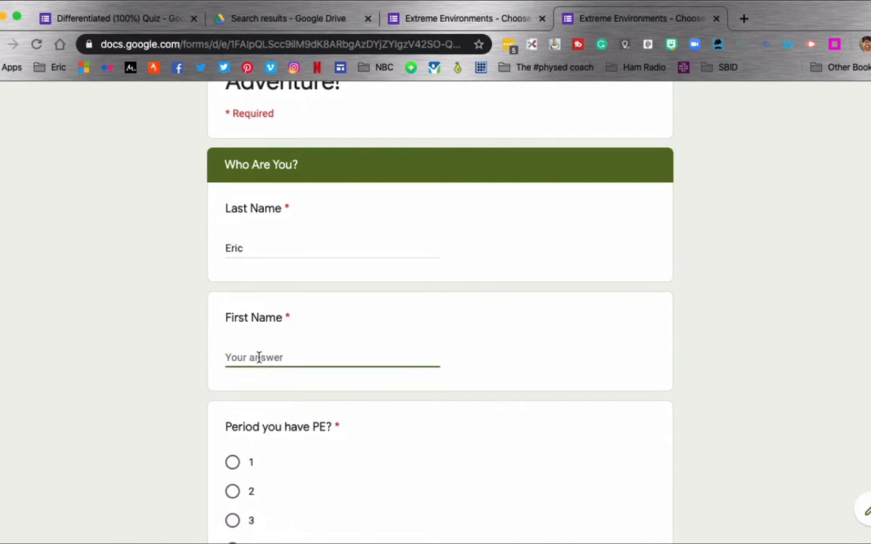
type("Davolt")
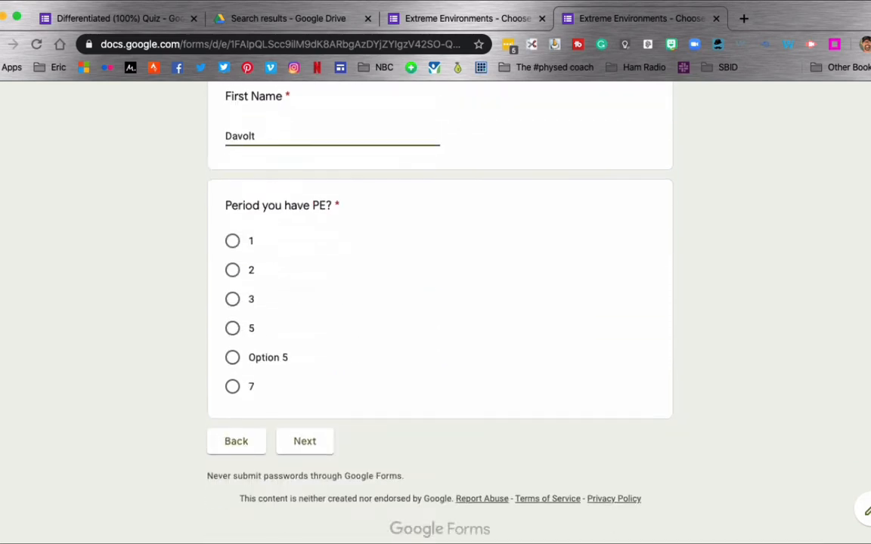
left_click(232, 240)
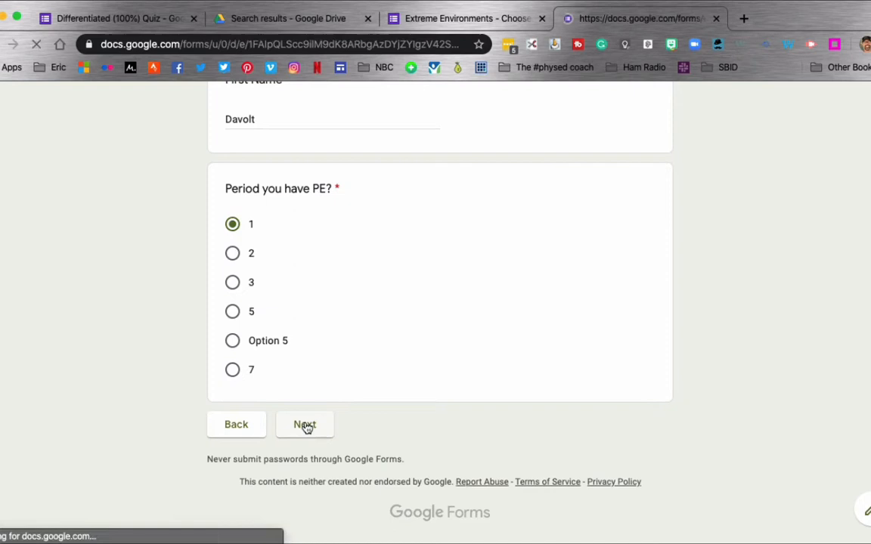
Step: Advance past the environment pictures and choose Polar Regions as the environment
left_click(304, 424)
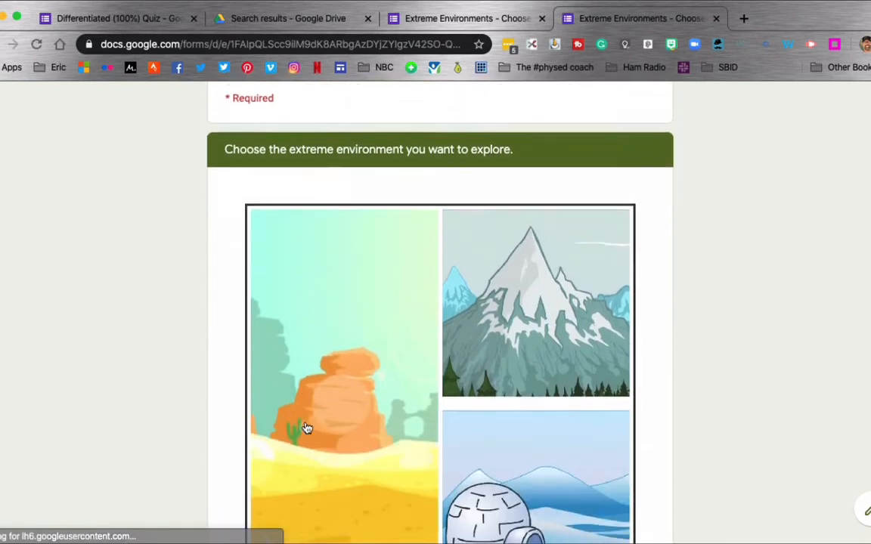
scroll("down", 3)
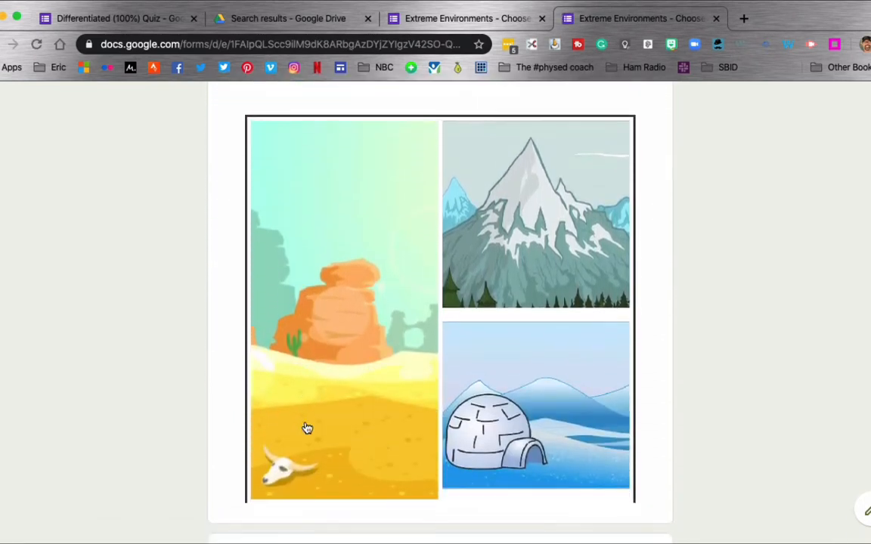
scroll("down", 3)
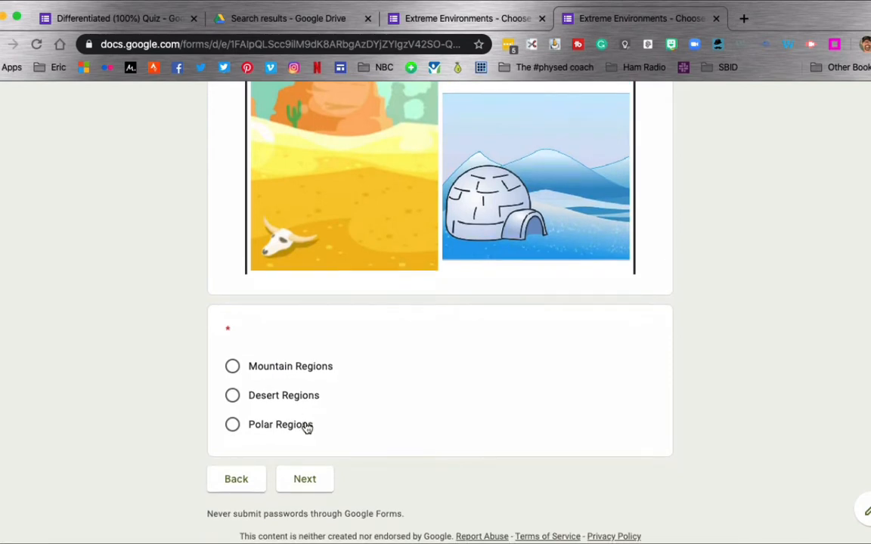
mouse_move(174, 376)
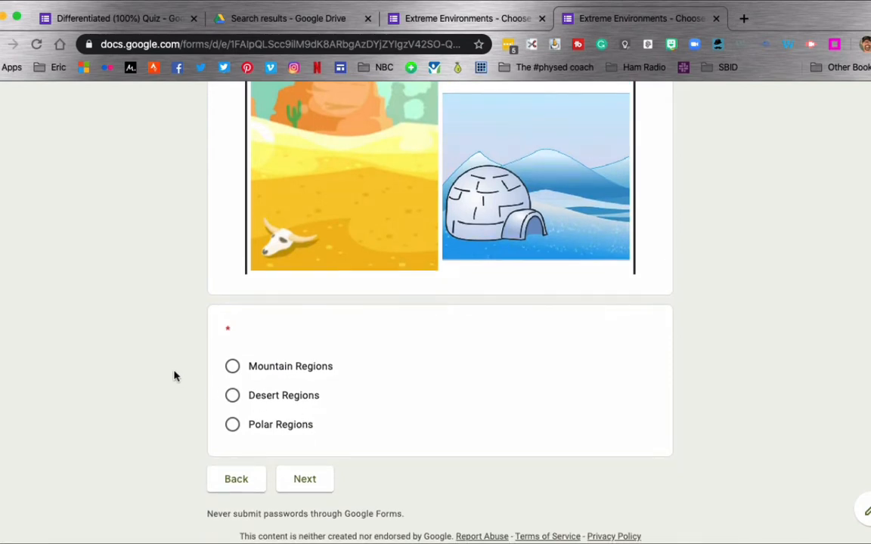
mouse_move(283, 382)
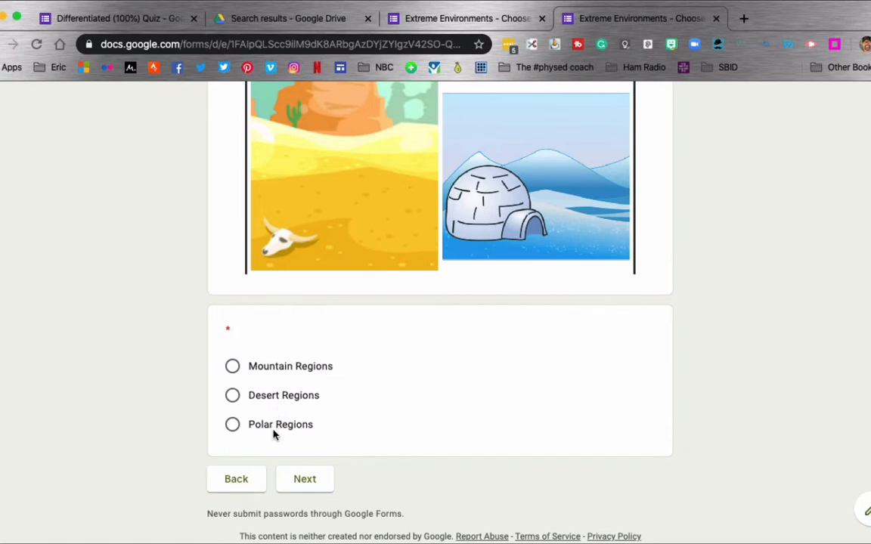
mouse_move(233, 424)
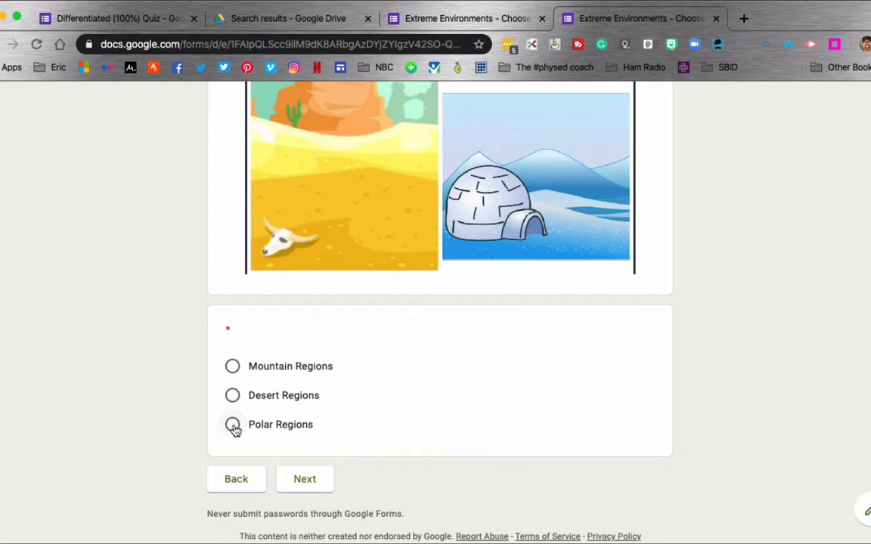
left_click(233, 424)
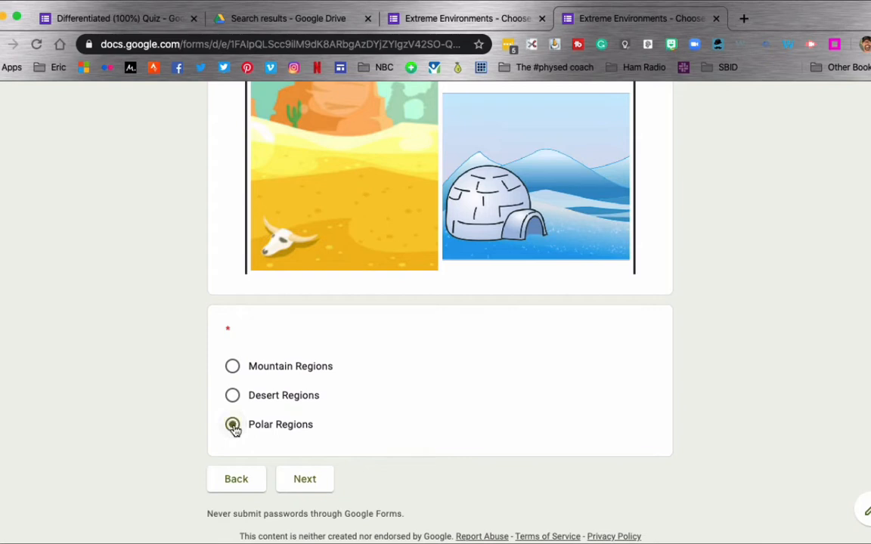
left_click(232, 425)
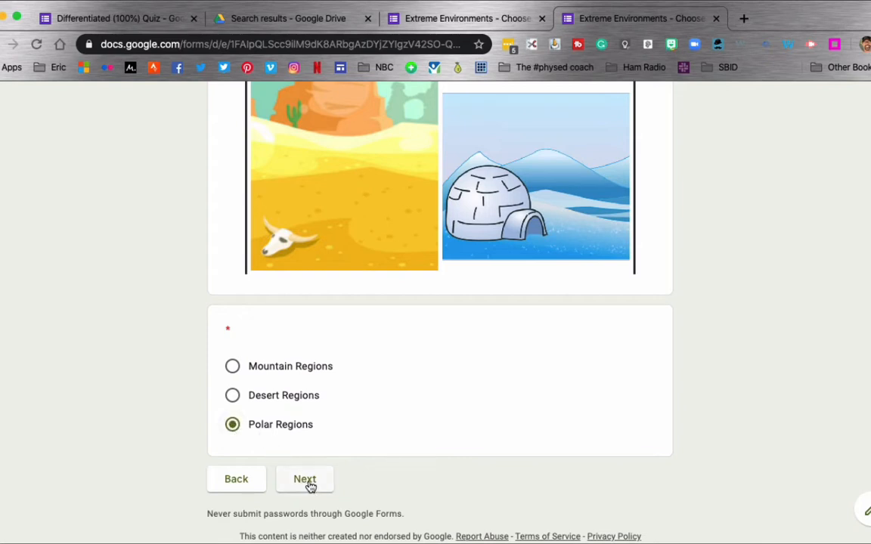
Step: Continue to the Polar Region section and choose Snow Shoeing as the activity
left_click(305, 479)
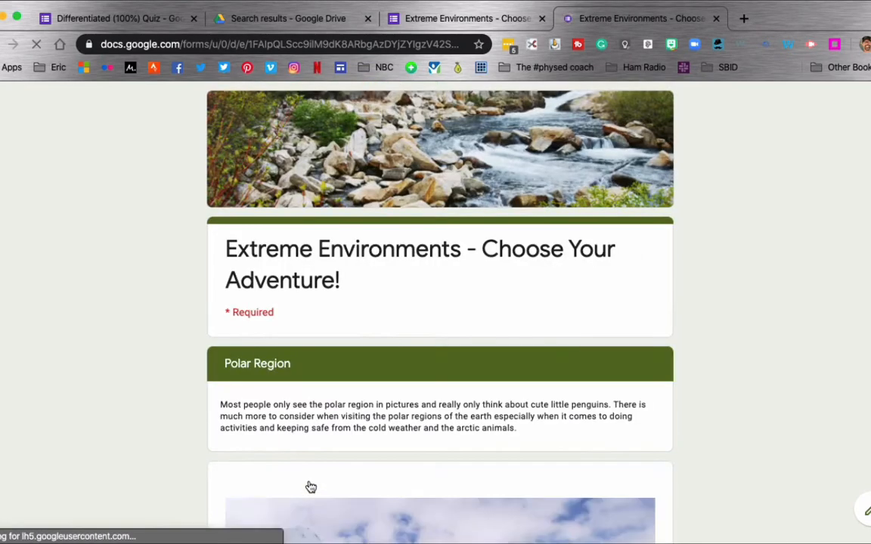
scroll("down", 3)
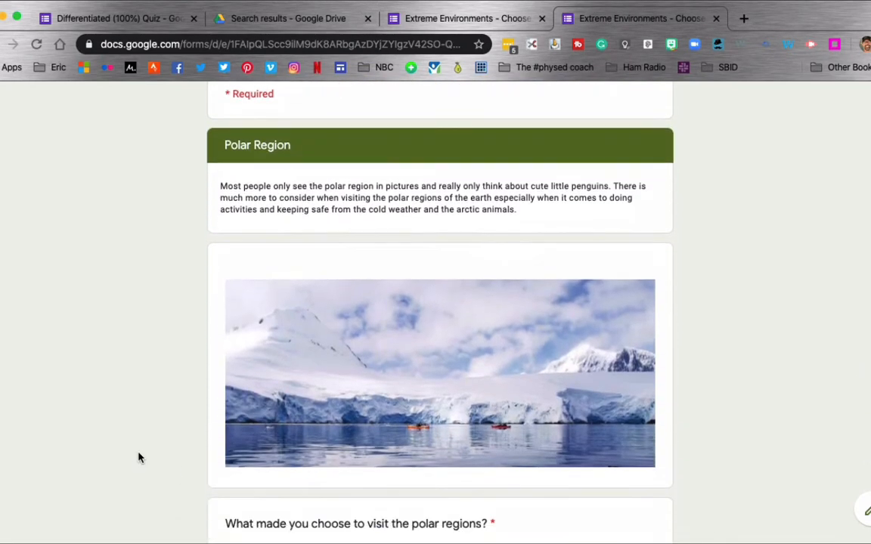
scroll("down", 3)
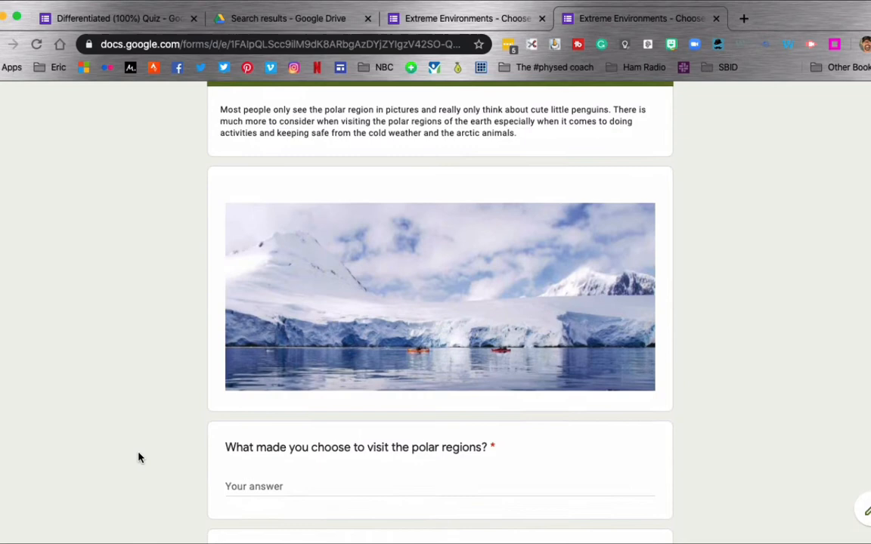
scroll("down", 3)
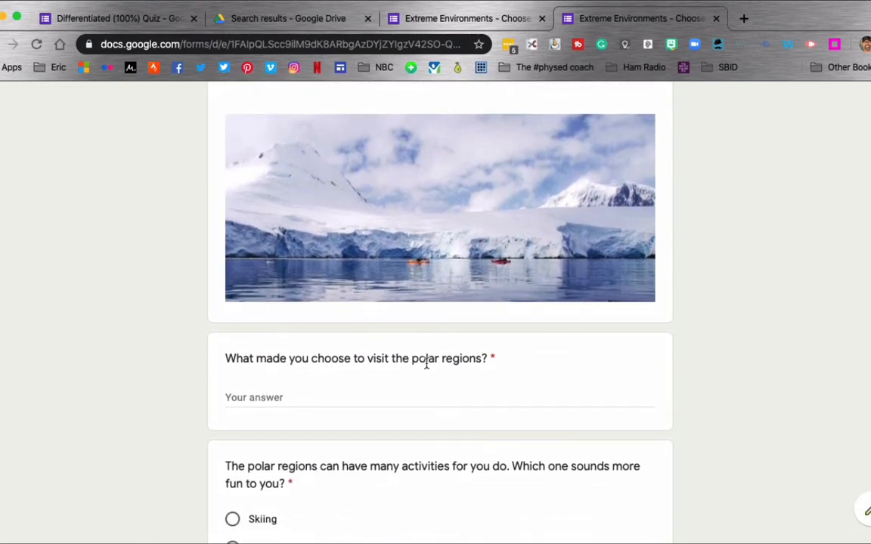
mouse_move(285, 419)
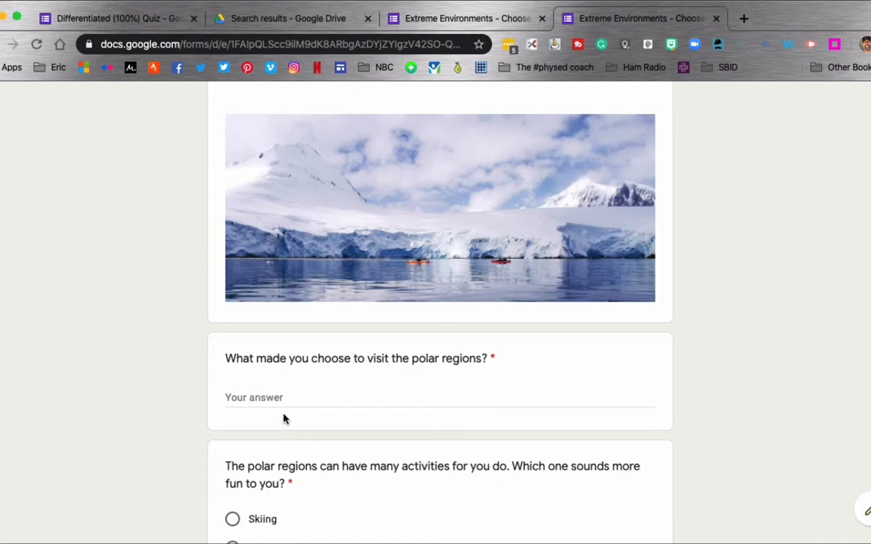
scroll("down", 3)
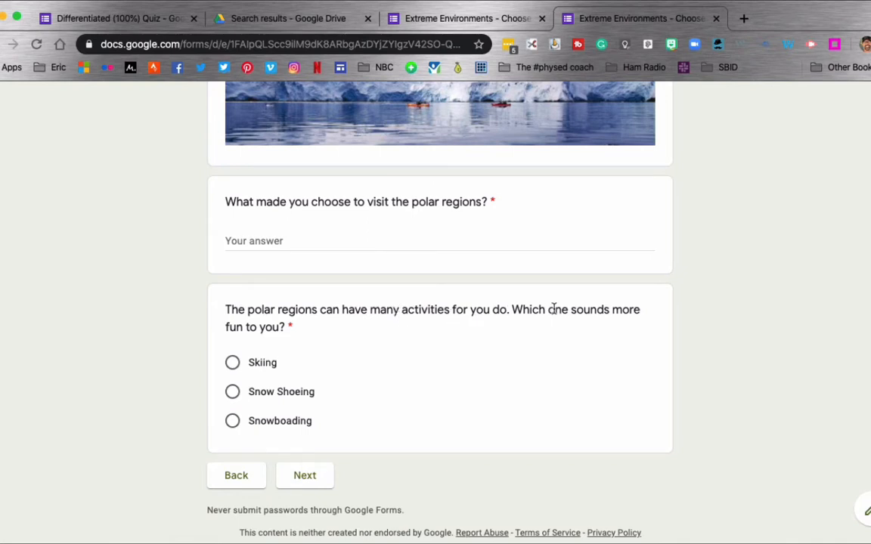
mouse_move(246, 399)
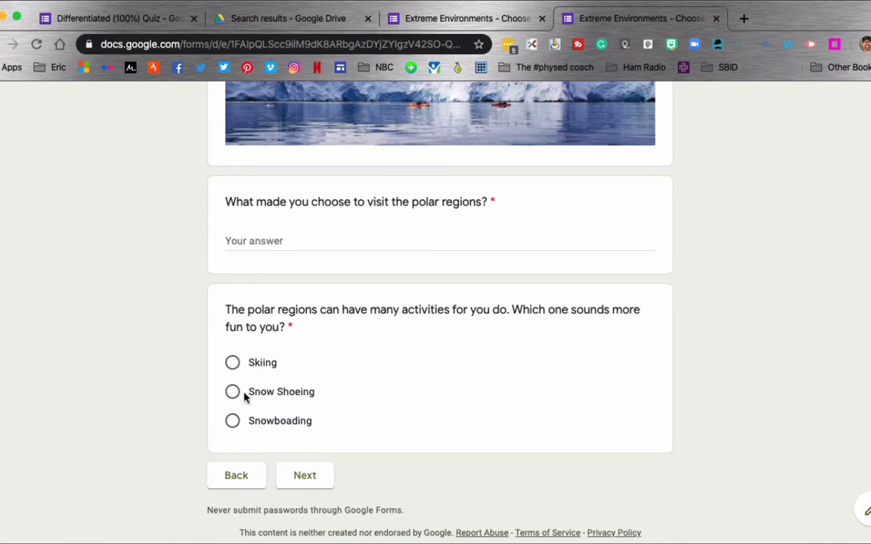
left_click(233, 392)
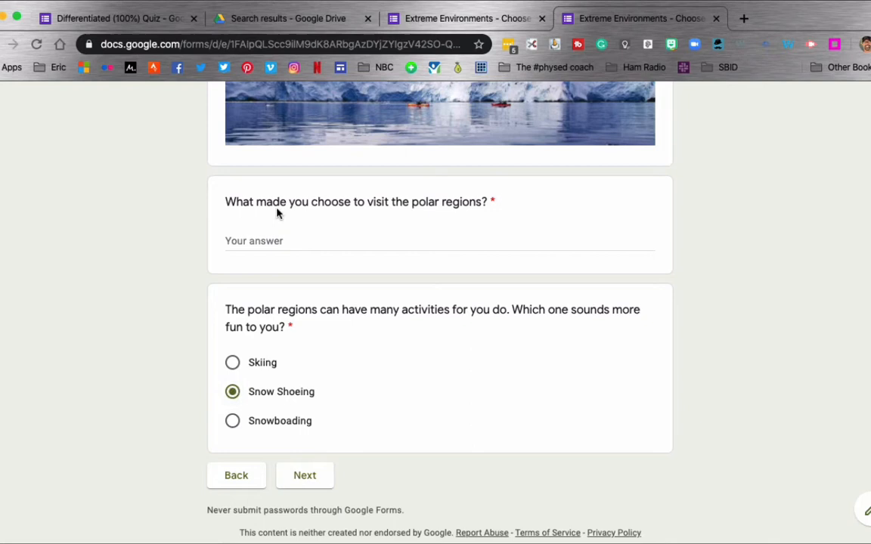
mouse_move(227, 307)
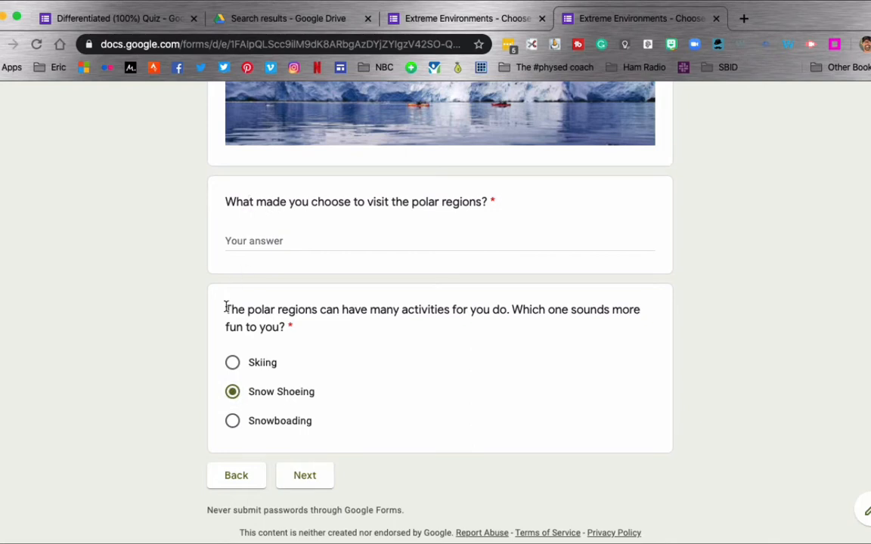
Step: Fill the 'why polar regions' answer with the copied two-line activity text
left_click_drag(226, 309, 291, 327)
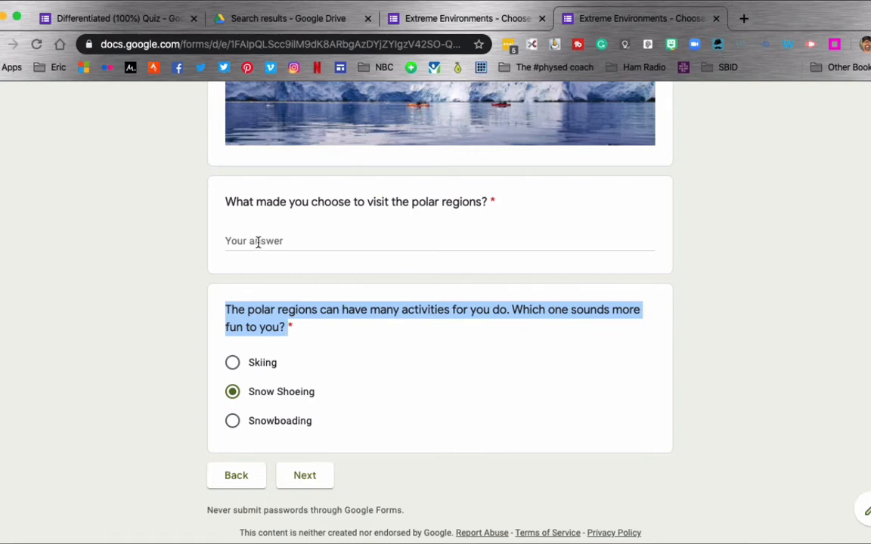
left_click(438, 240)
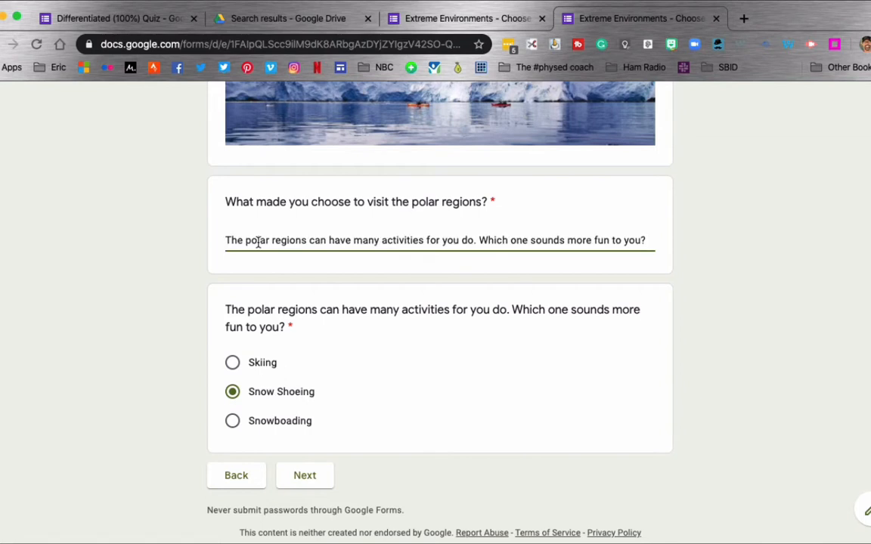
mouse_move(260, 261)
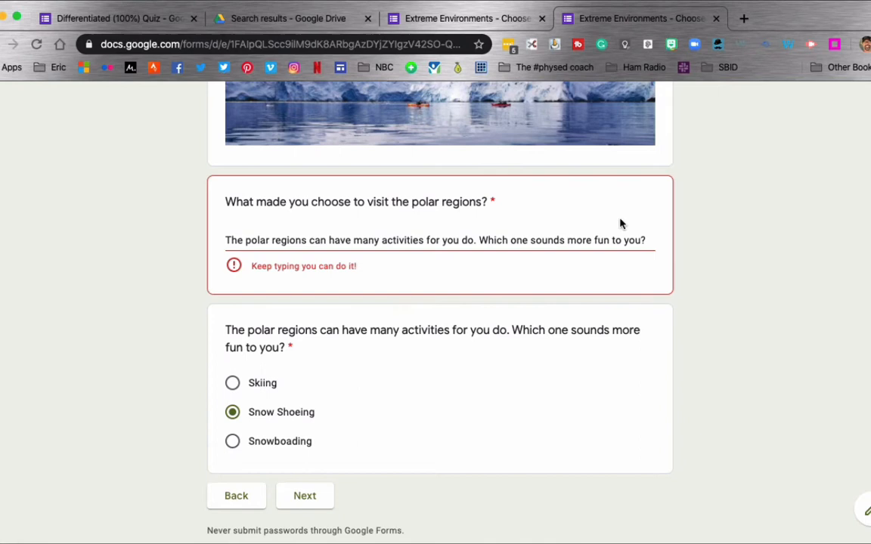
type("The polar regions can have many activities for you do. Which one sounds more fun to you?")
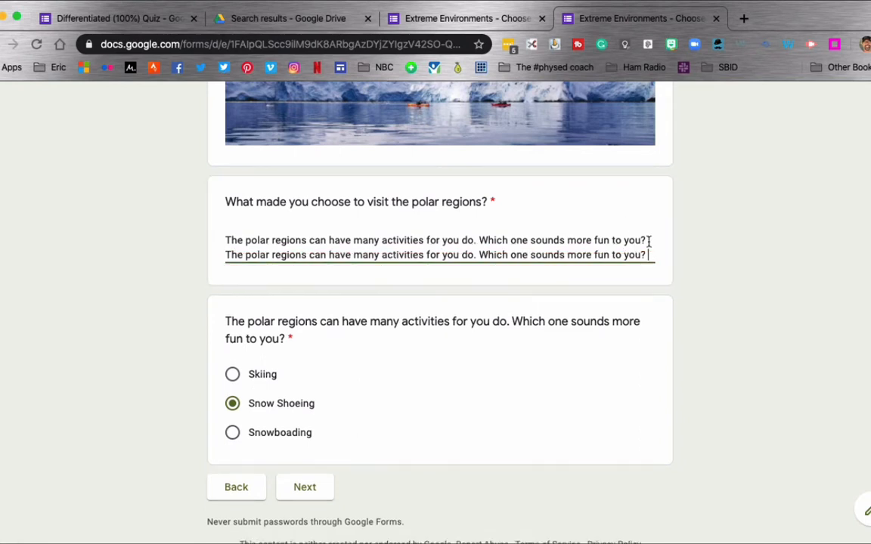
scroll("down", 3)
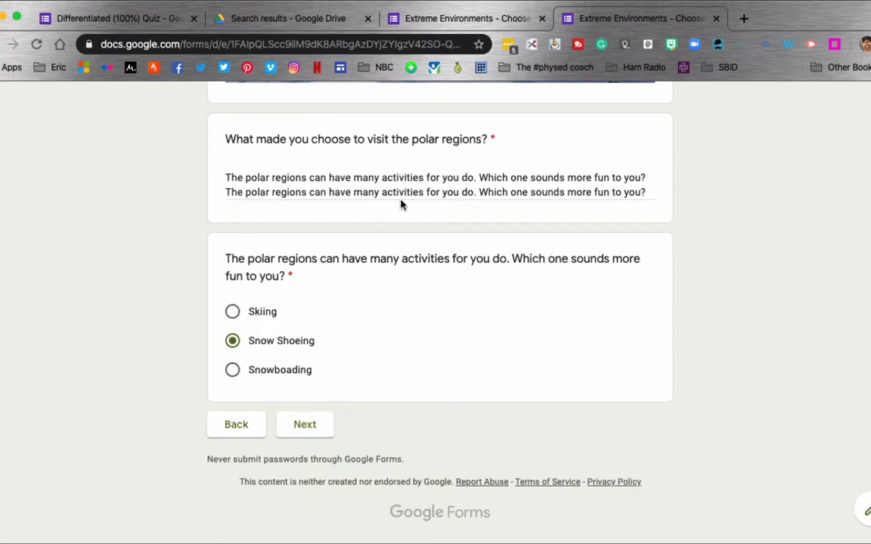
mouse_move(307, 403)
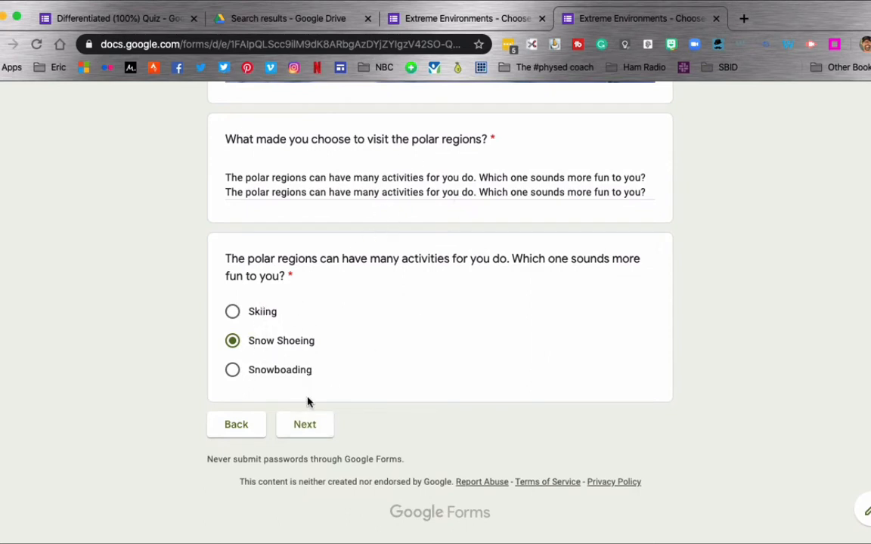
Step: Work through the Snowshoeing questions, answering Yes for experience, and advance to Polar Risks
left_click(304, 424)
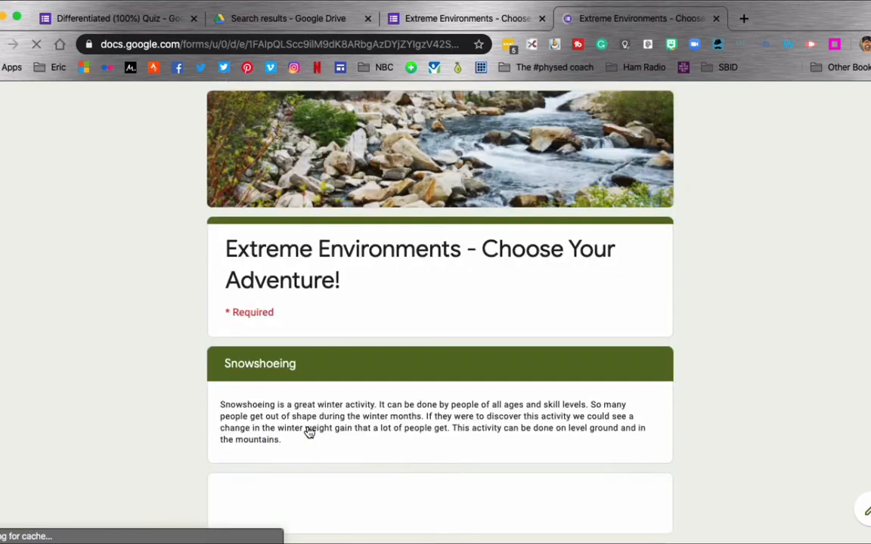
scroll("down", 3)
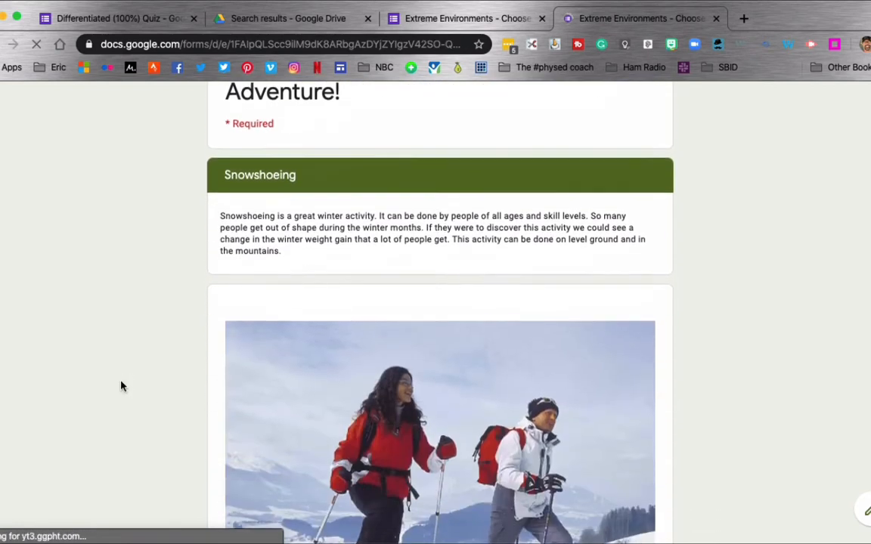
scroll("down", 3)
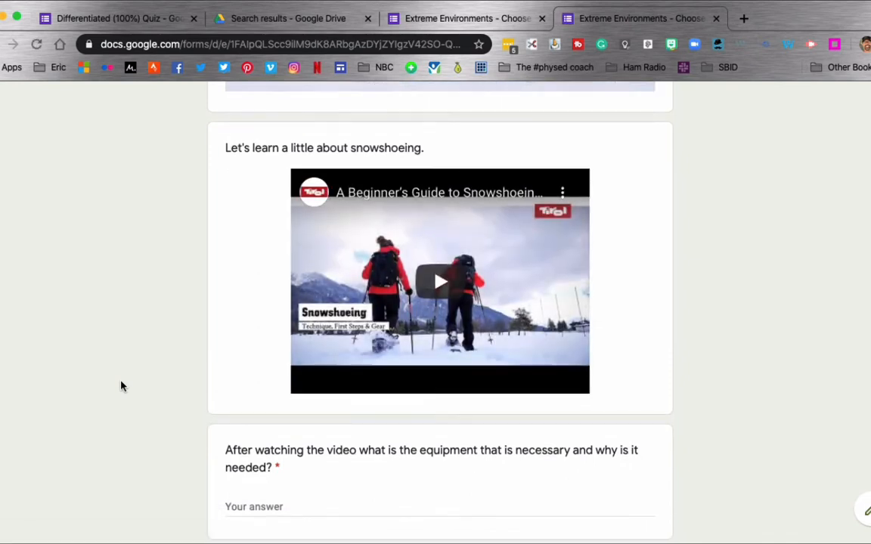
scroll("down", 3)
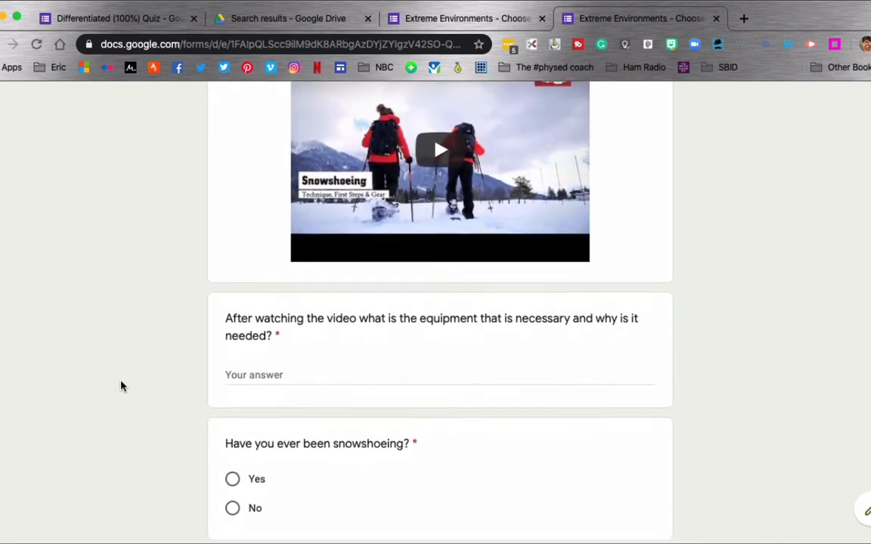
scroll("down", 3)
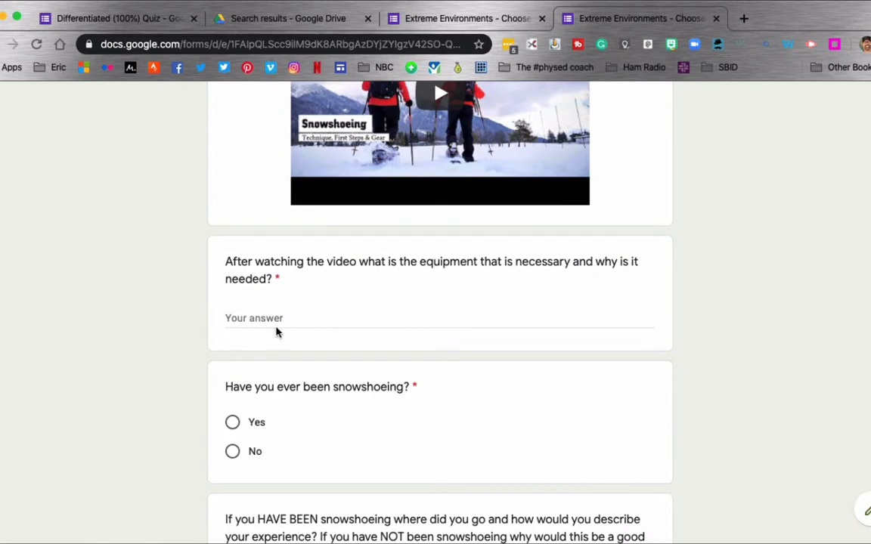
mouse_move(505, 307)
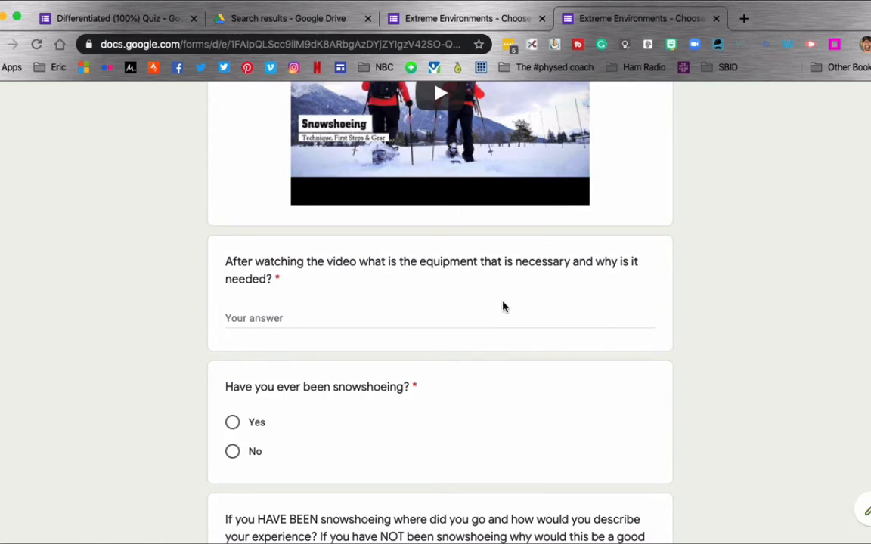
scroll("down", 3)
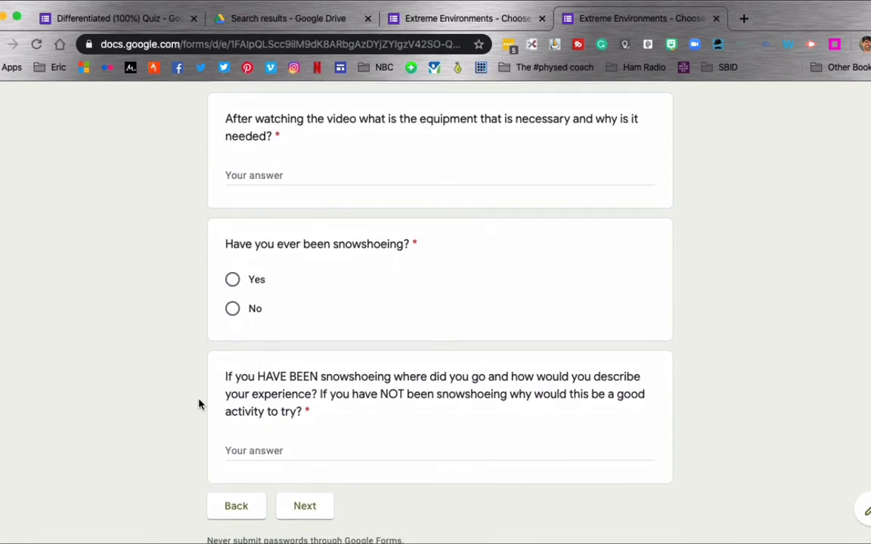
scroll("down", 3)
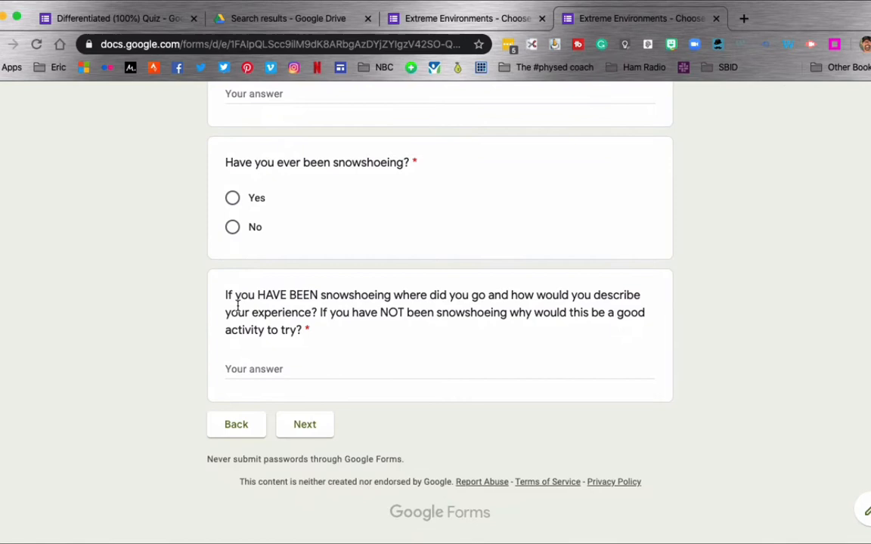
mouse_move(398, 318)
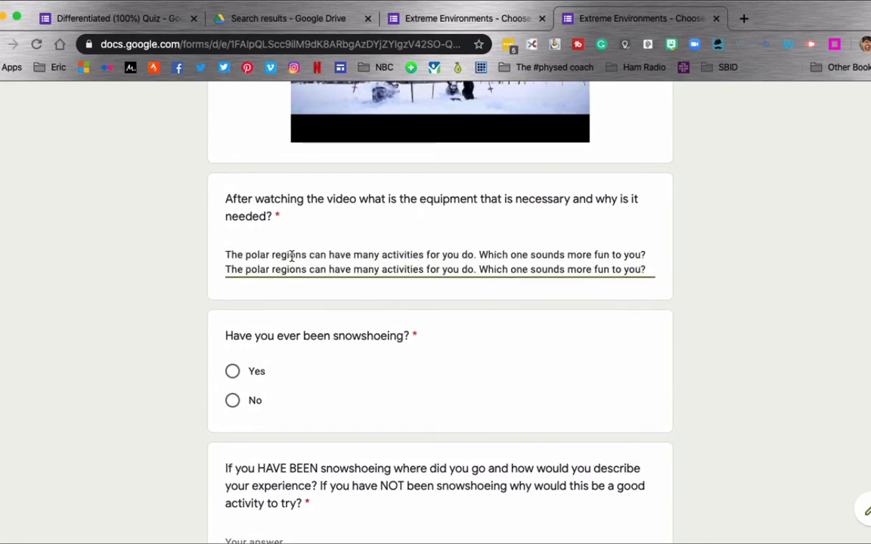
scroll("down", 3)
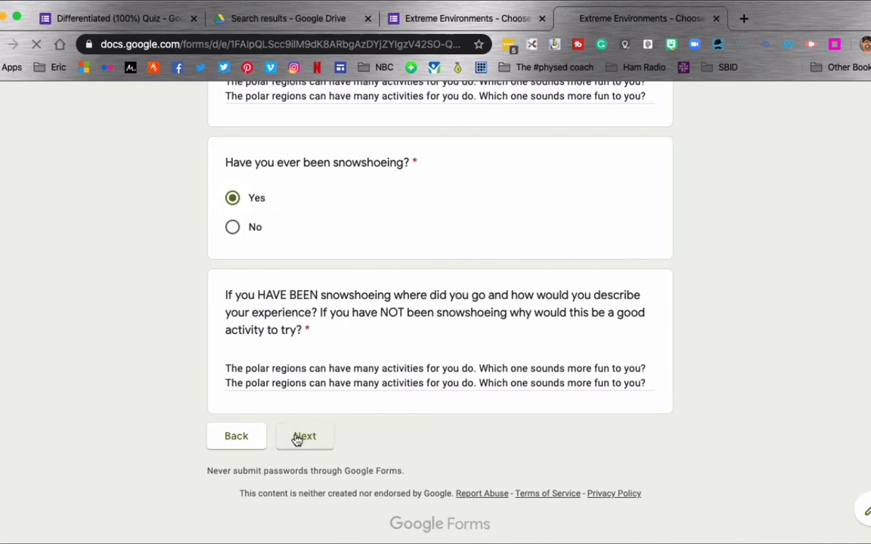
left_click(304, 437)
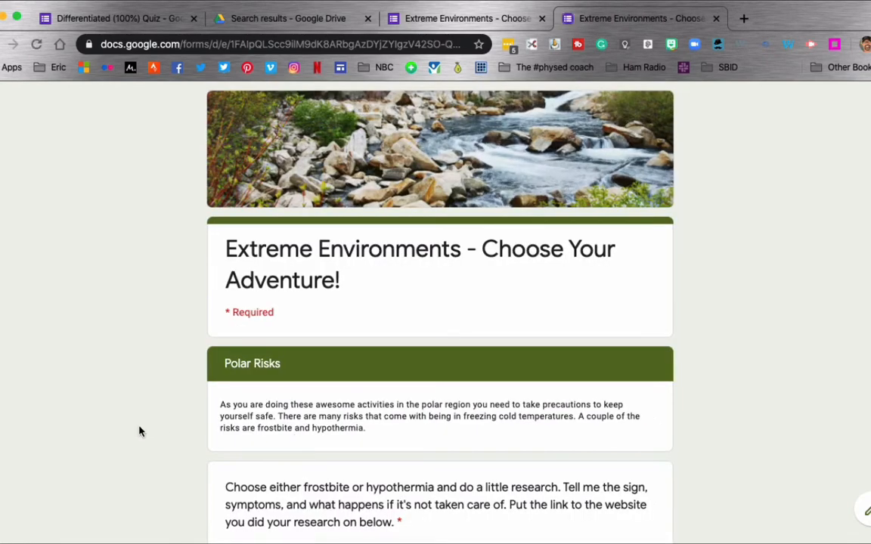
Step: Fill in the Polar Risks research answer with link 'google.com' and advance to The End
scroll("down", 3)
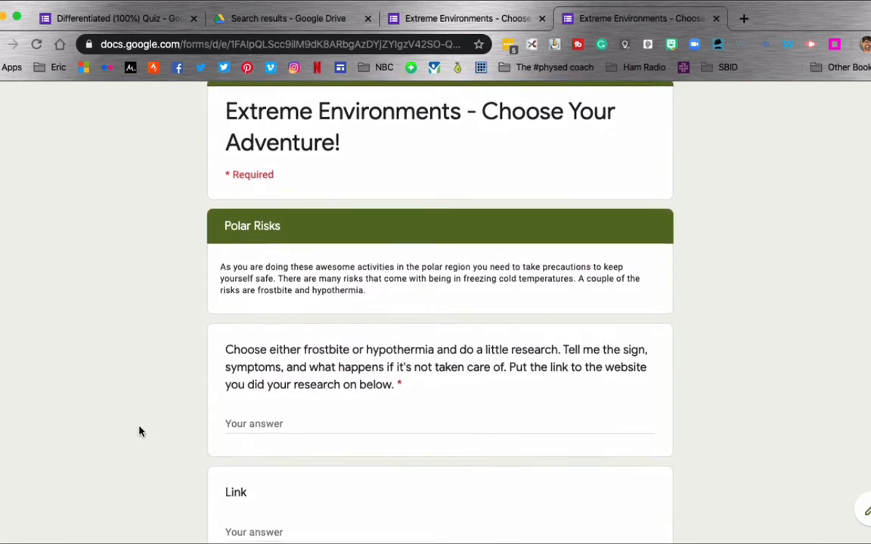
scroll("down", 3)
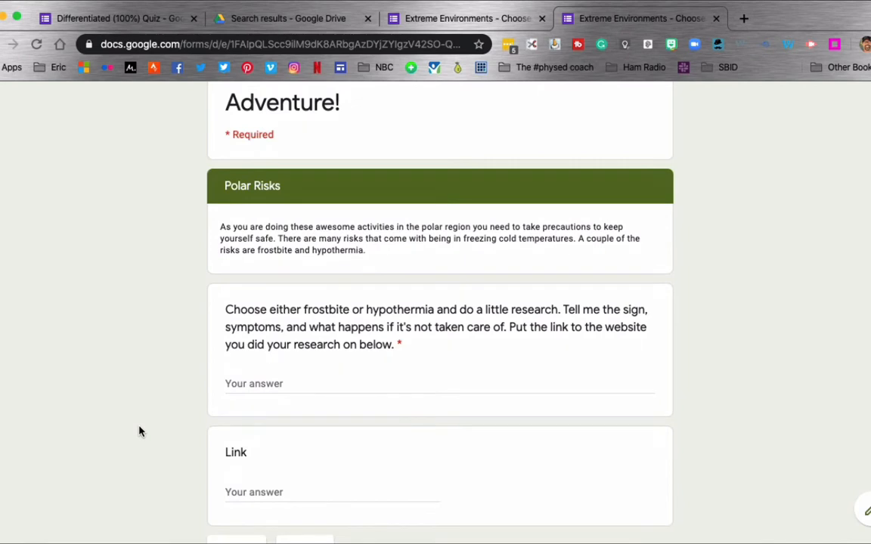
scroll("up", 3)
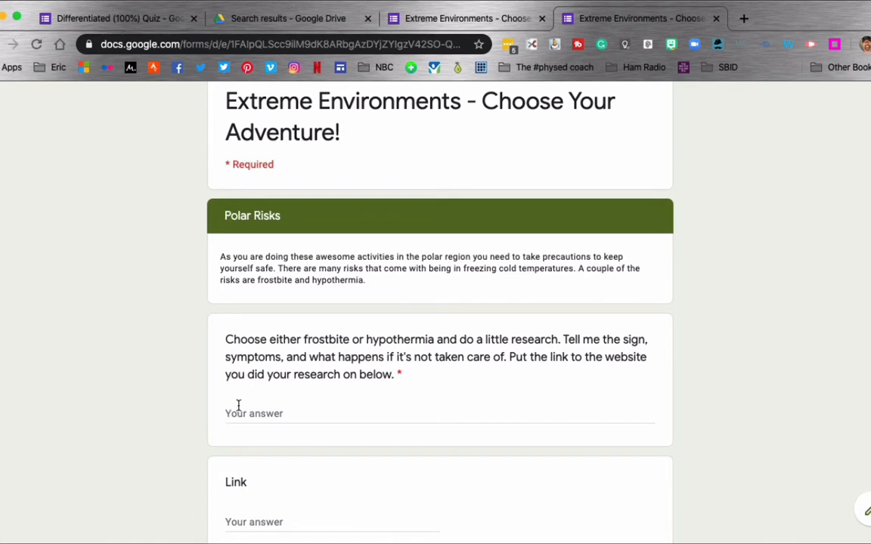
scroll("down", 3)
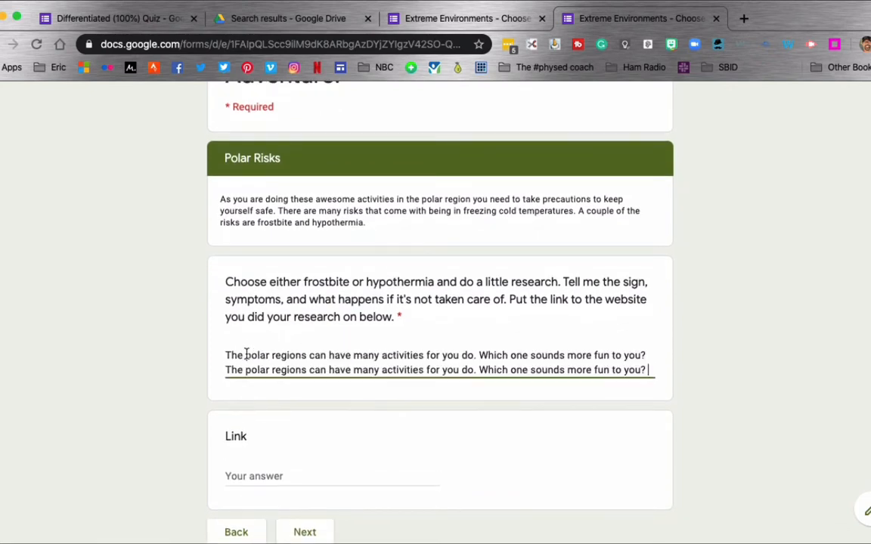
scroll("down", 3)
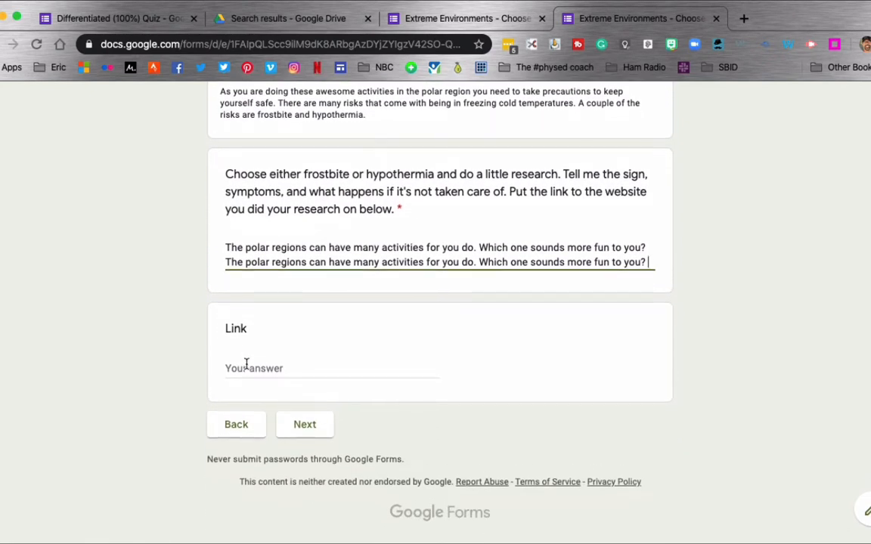
type("g")
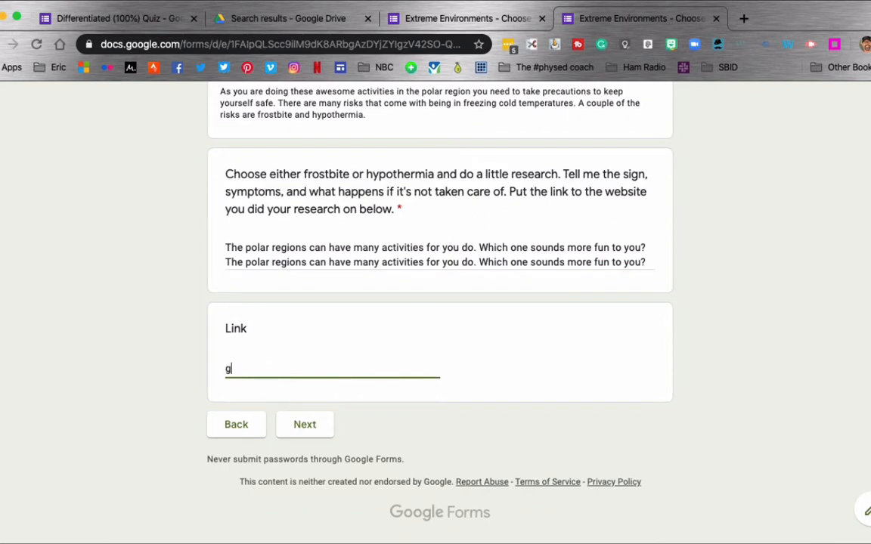
type("oogle.co")
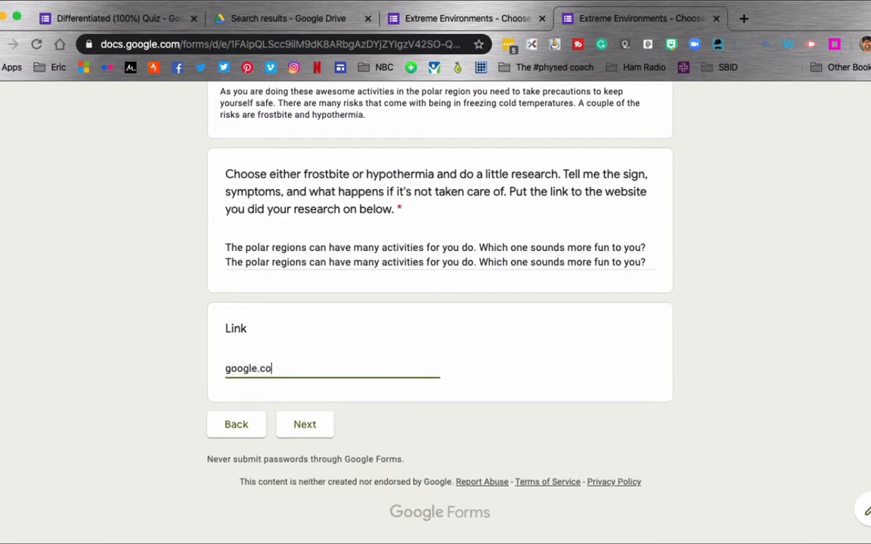
type("m")
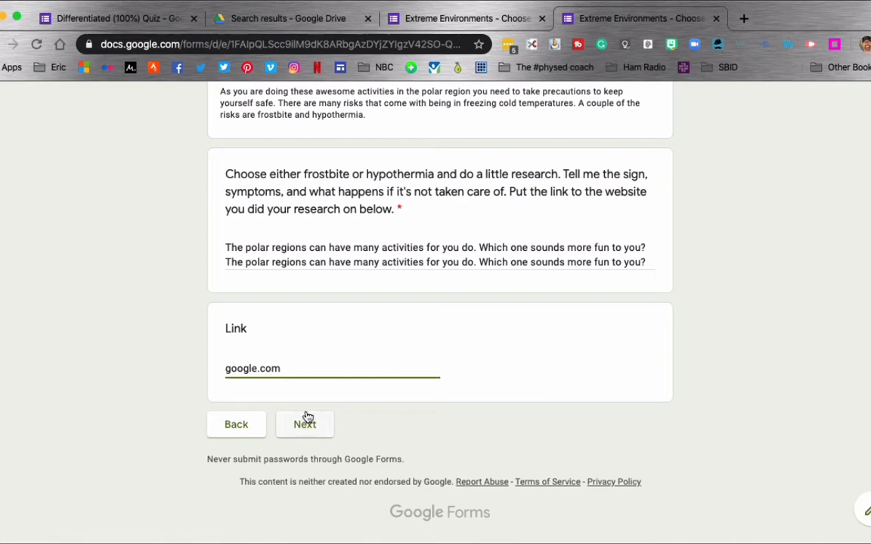
left_click(304, 425)
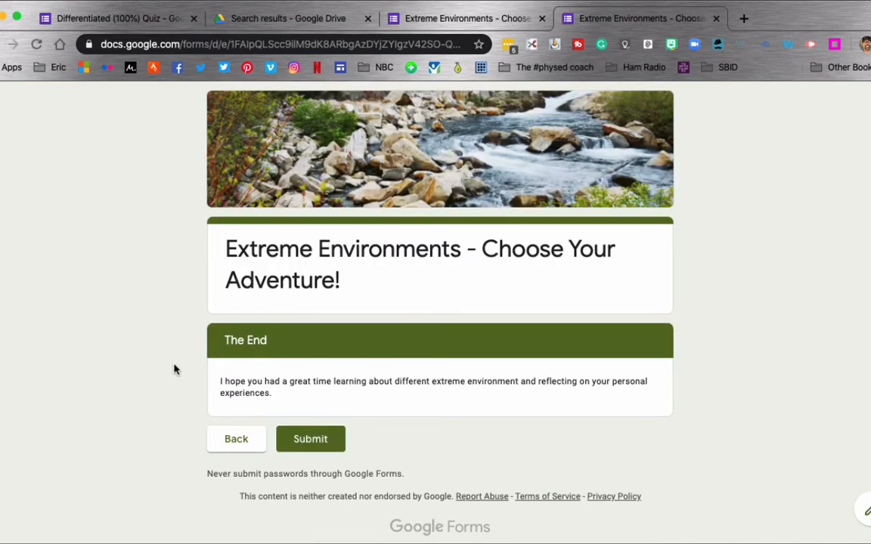
mouse_move(260, 416)
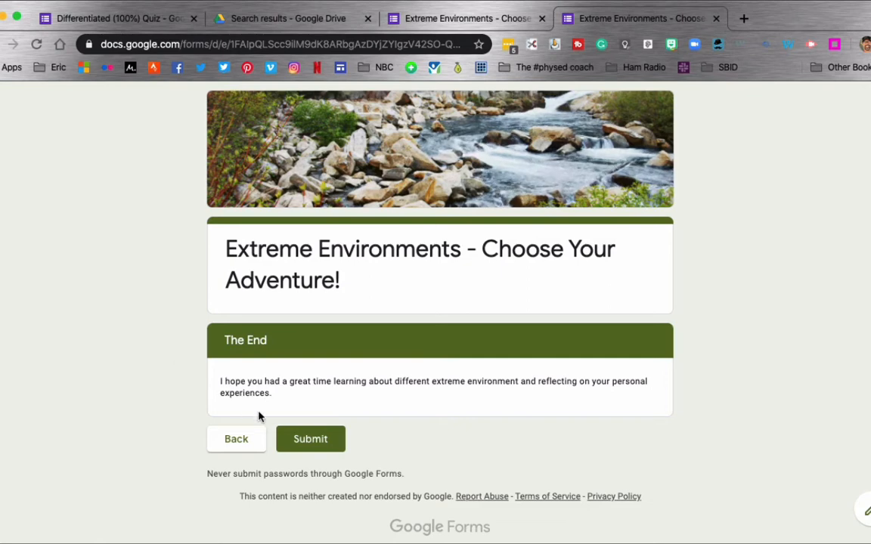
Step: Submit the finished response and start another response
left_click(310, 438)
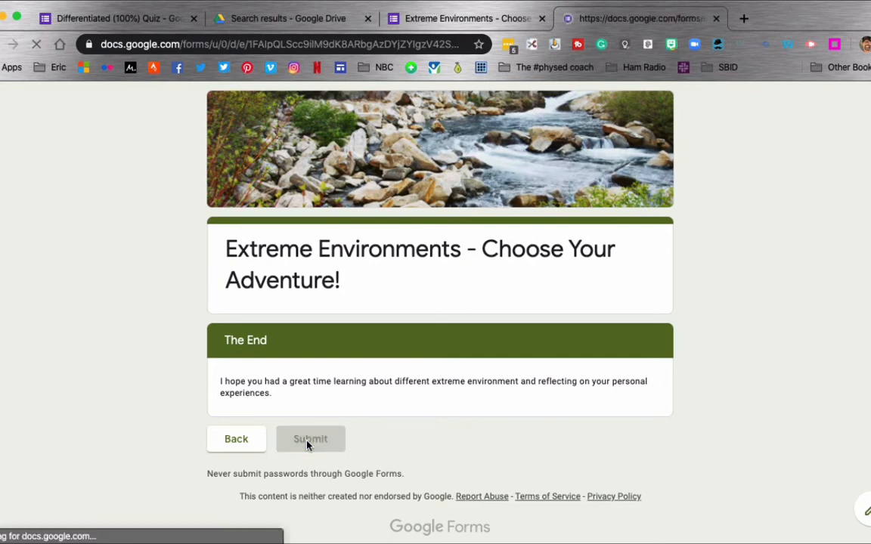
left_click(310, 438)
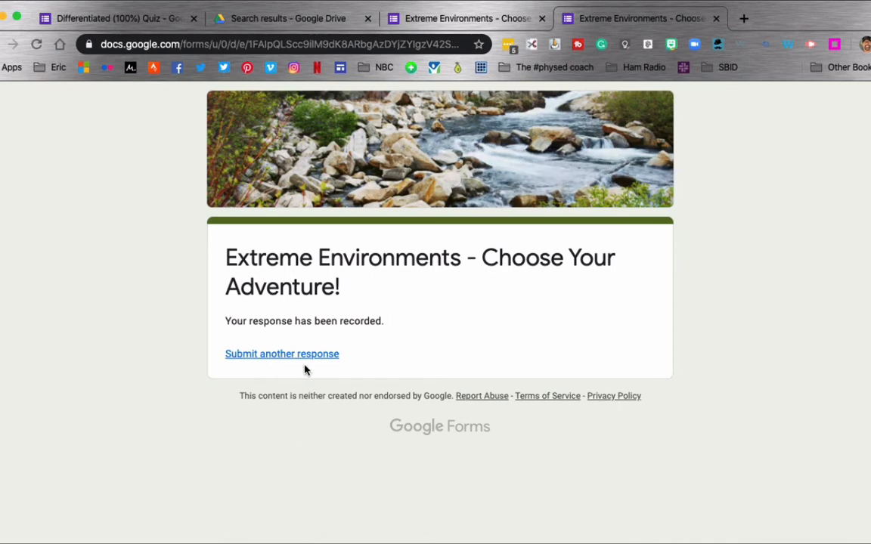
left_click(282, 354)
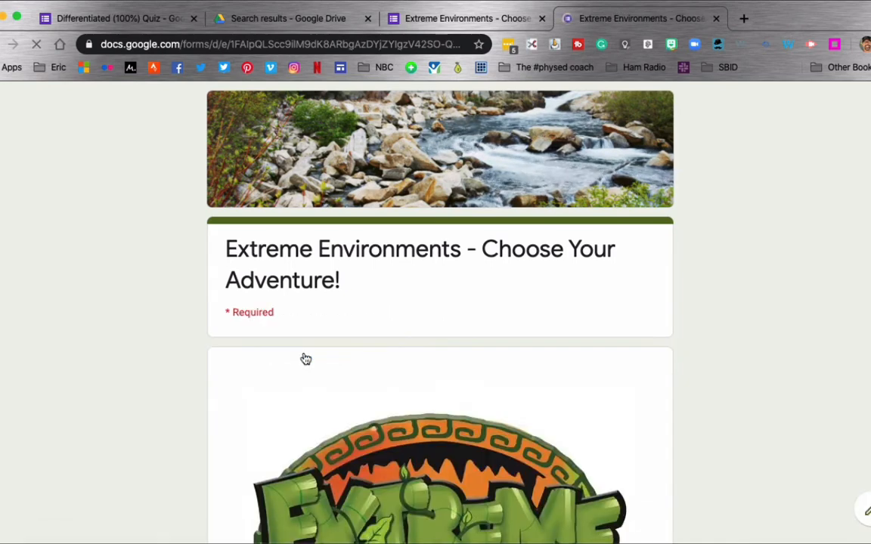
Step: Answer Yes on the intro, continue to the next section, then return to the editor
scroll("down", 3)
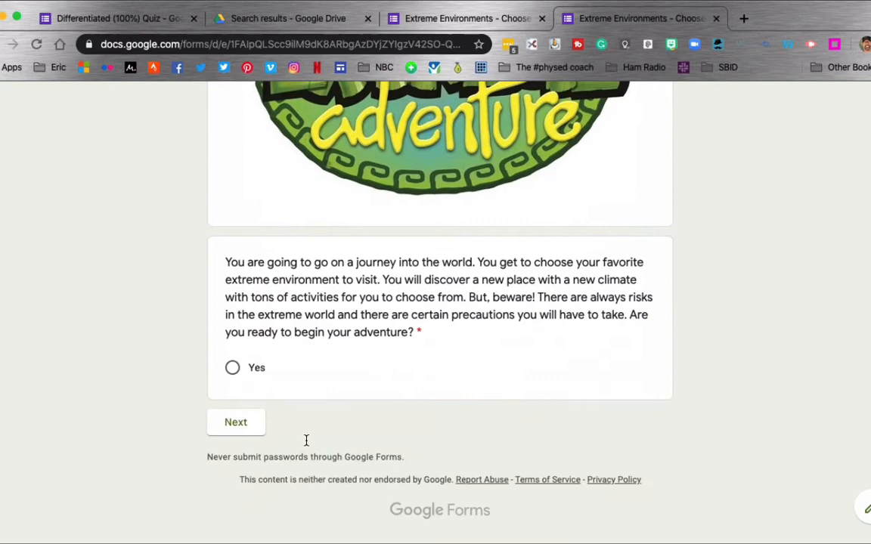
left_click(233, 368)
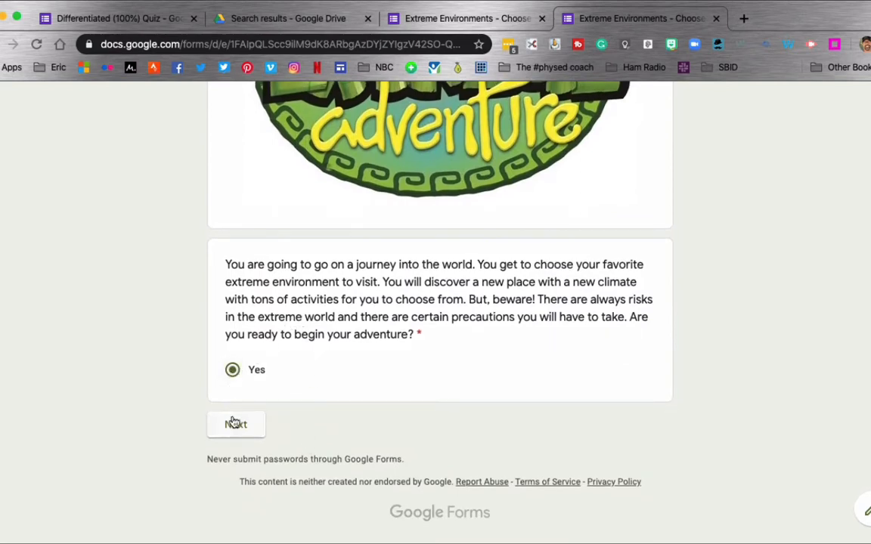
left_click(236, 425)
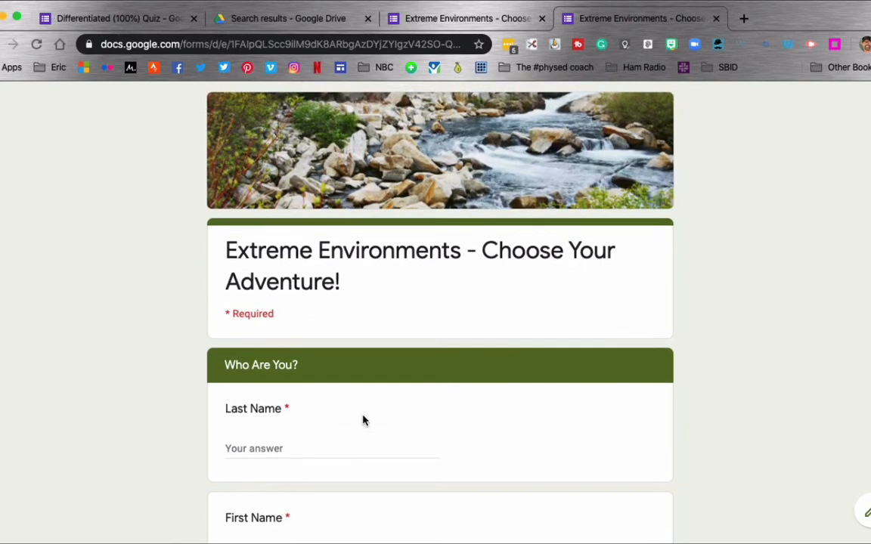
left_click(465, 18)
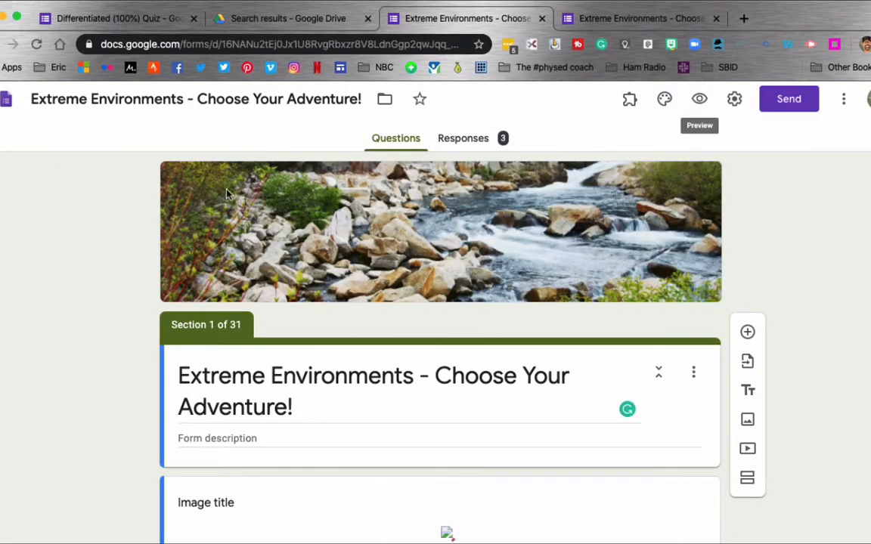
mouse_move(118, 344)
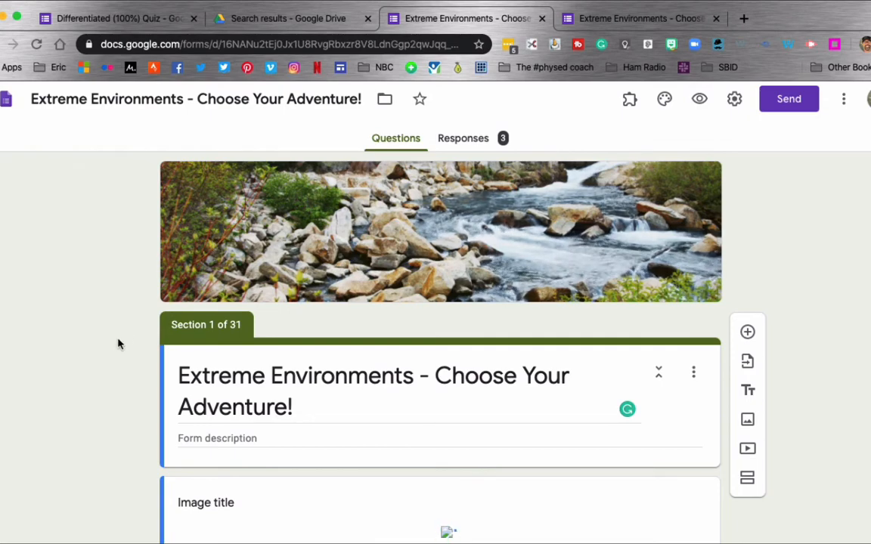
scroll("down", 3)
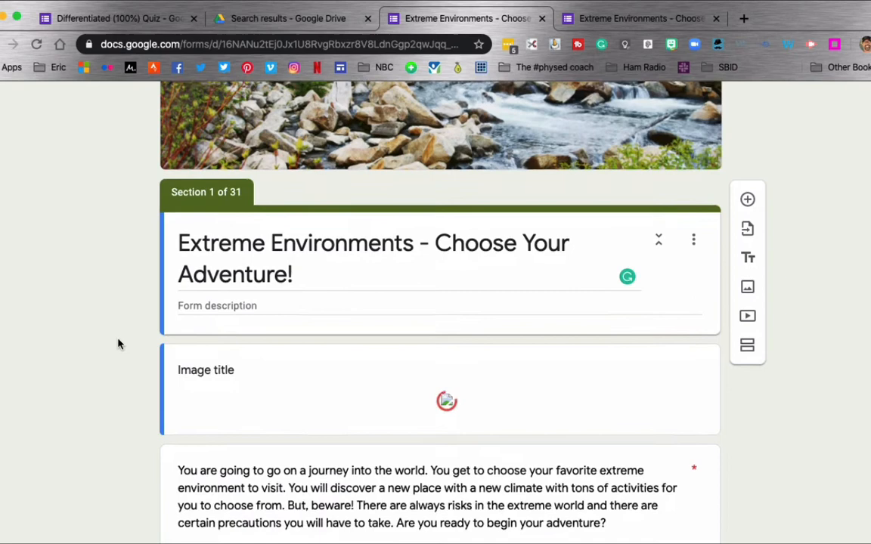
scroll("down", 3)
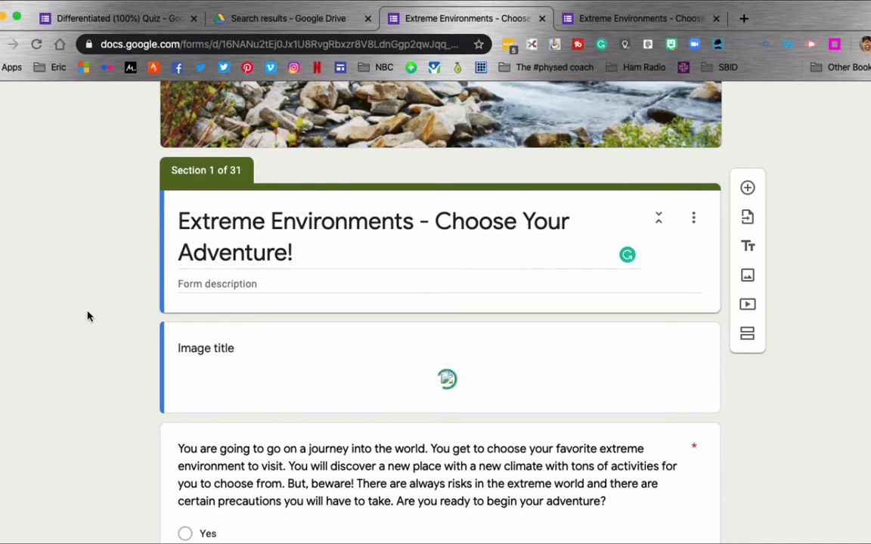
scroll("down", 3)
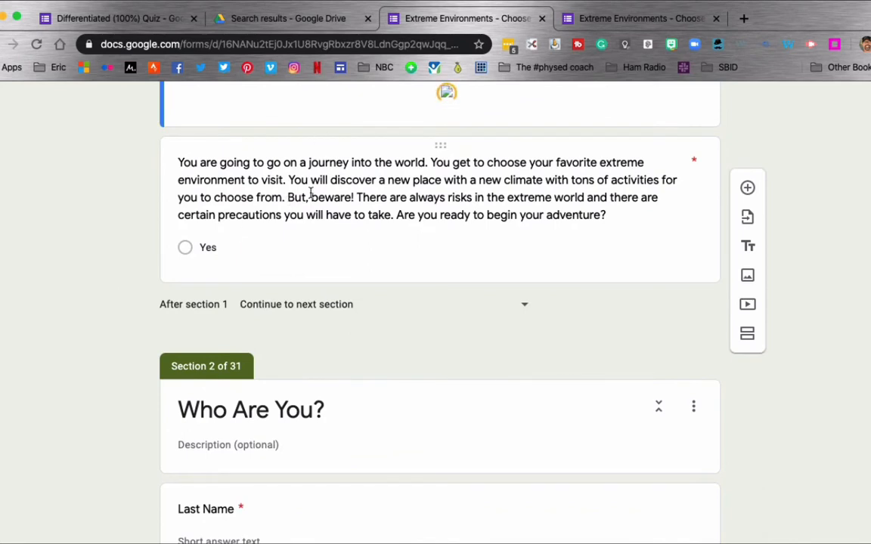
scroll("up", 3)
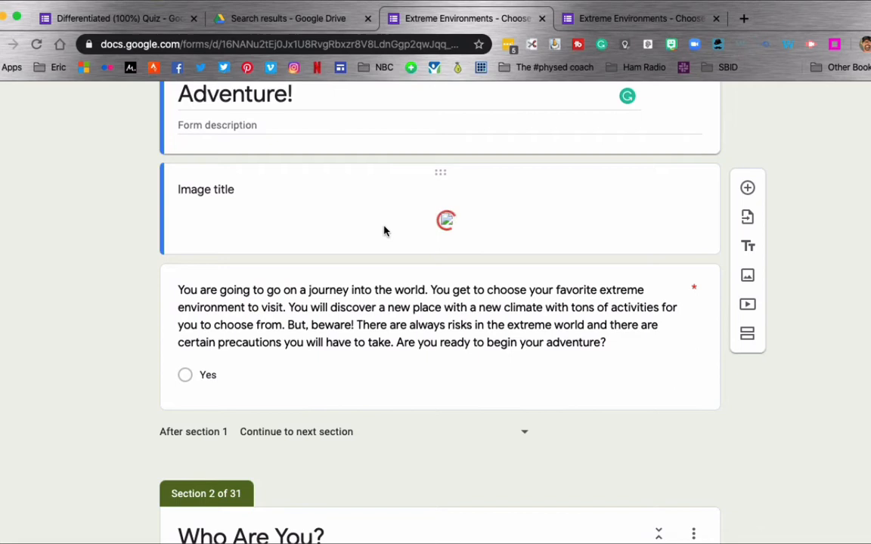
scroll("down", 3)
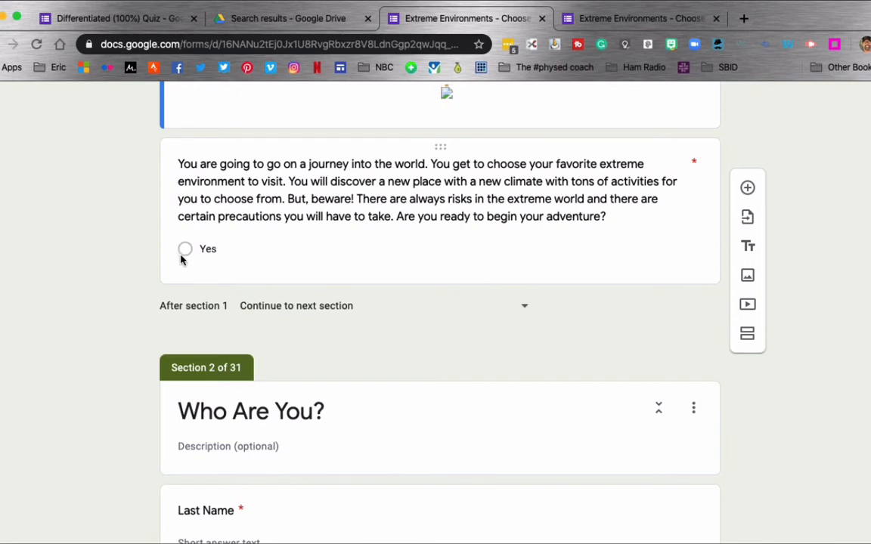
scroll("down", 3)
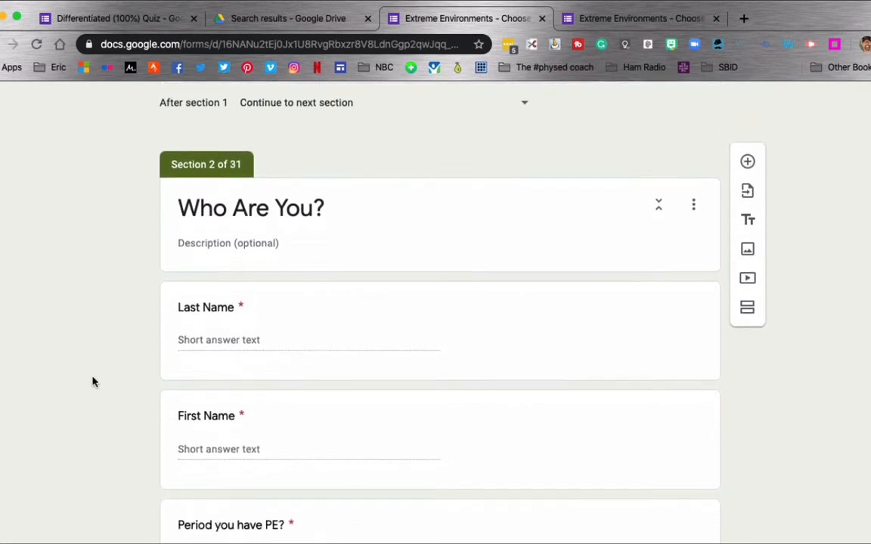
scroll("down", 3)
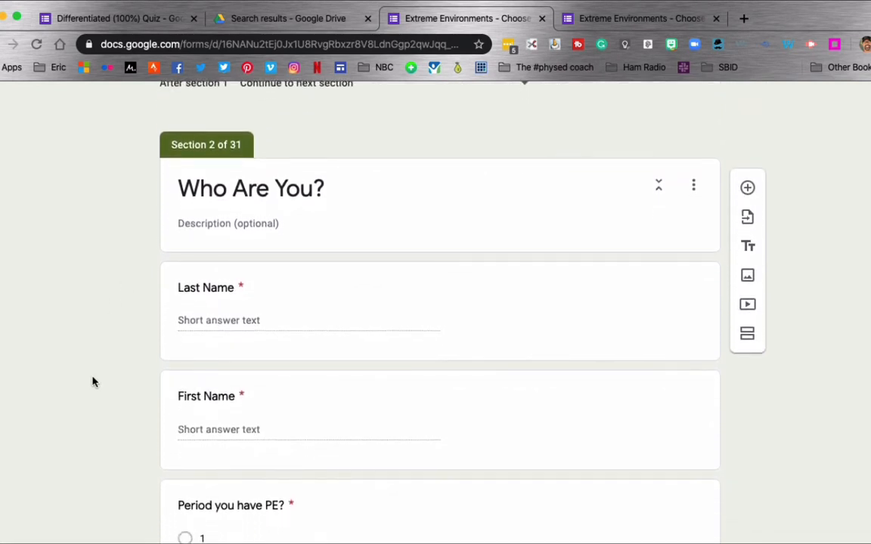
scroll("down", 3)
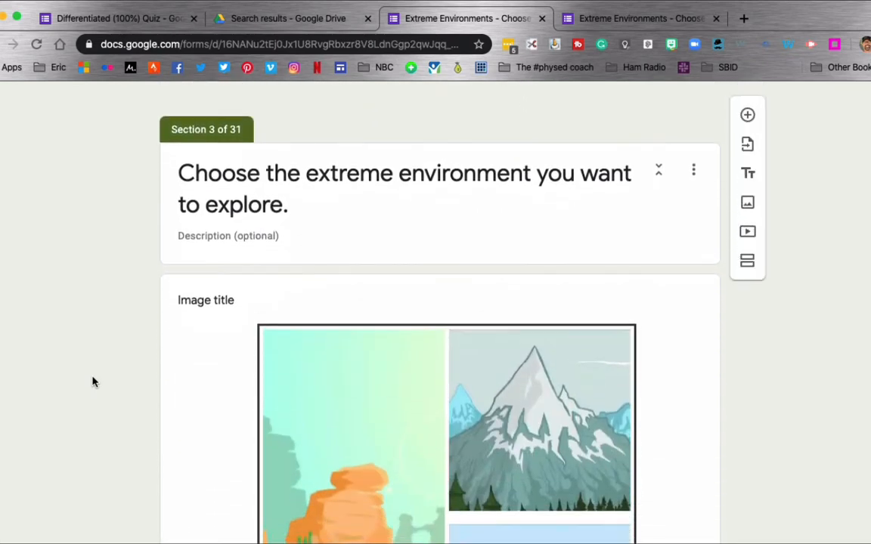
scroll("down", 3)
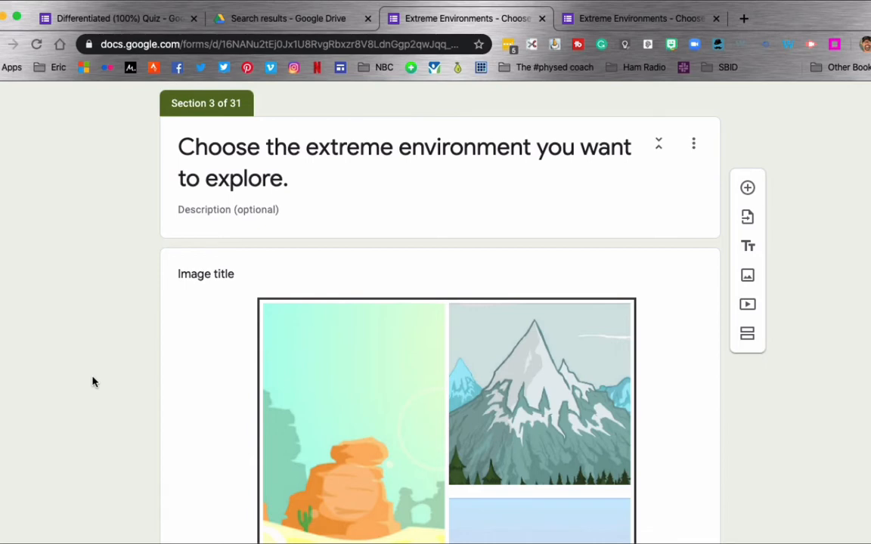
scroll("down", 3)
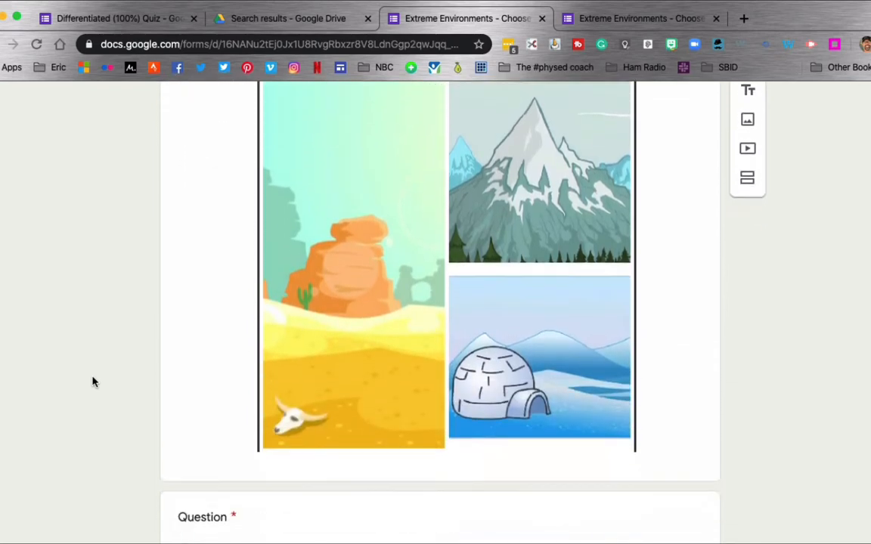
scroll("down", 3)
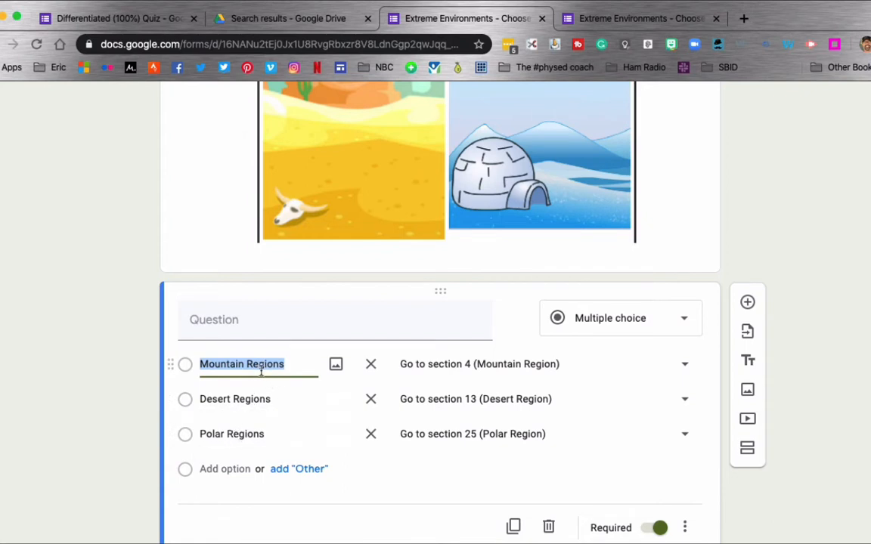
mouse_move(419, 371)
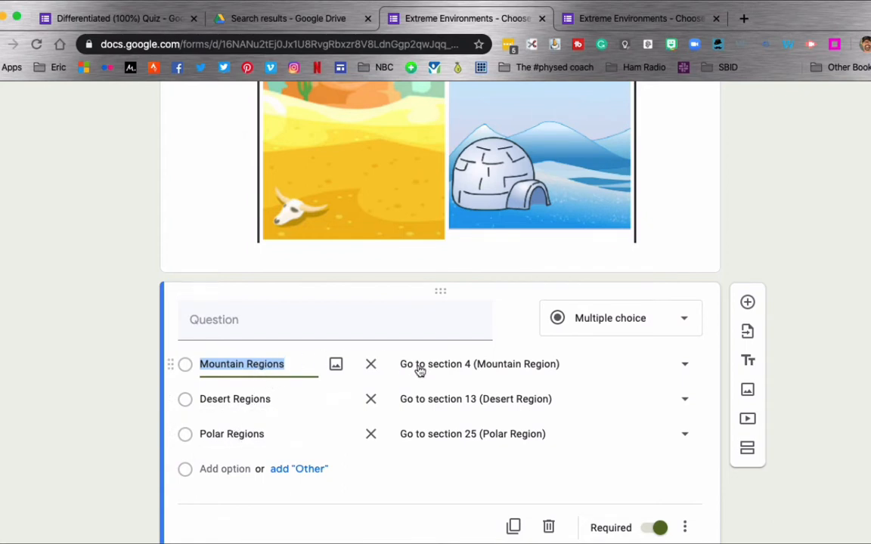
mouse_move(525, 373)
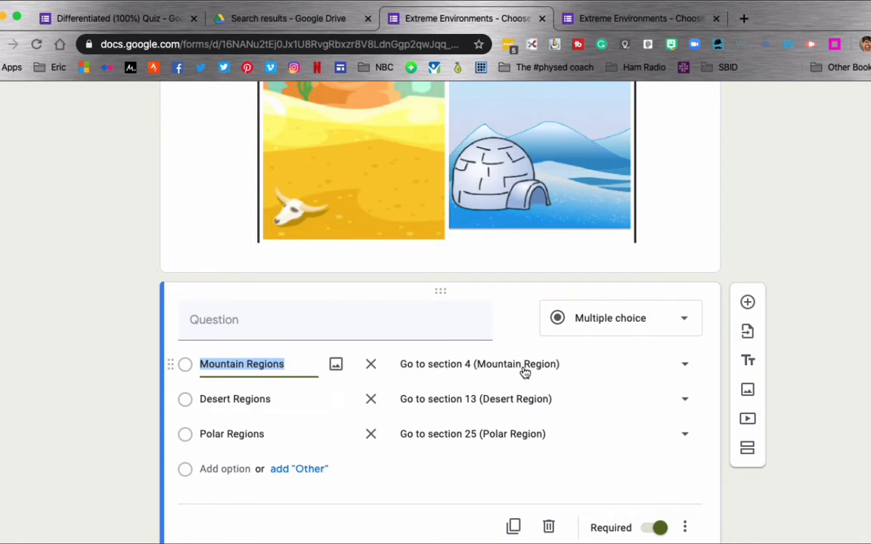
scroll("down", 3)
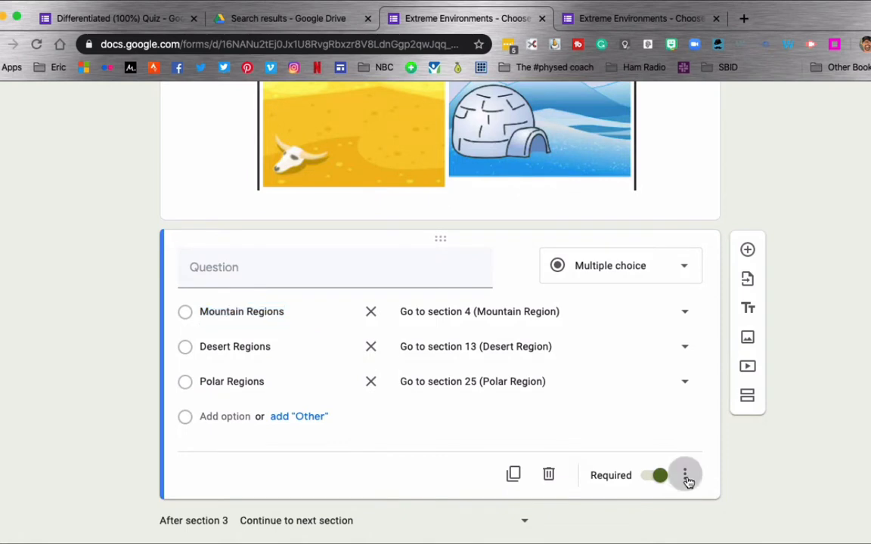
left_click(684, 475)
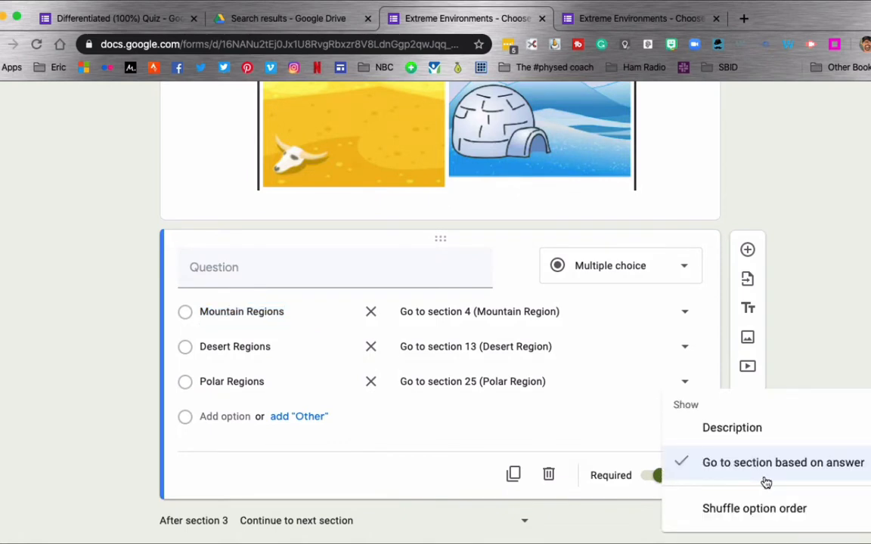
mouse_move(730, 478)
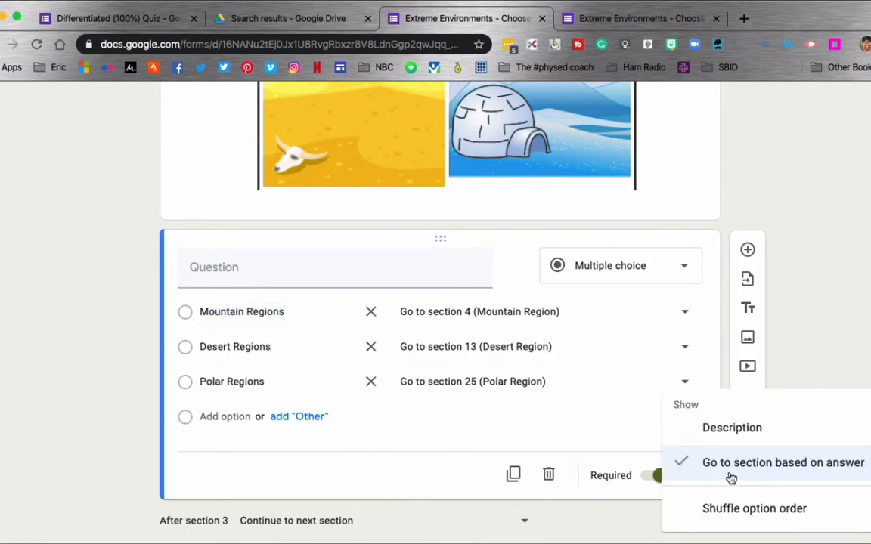
mouse_move(759, 467)
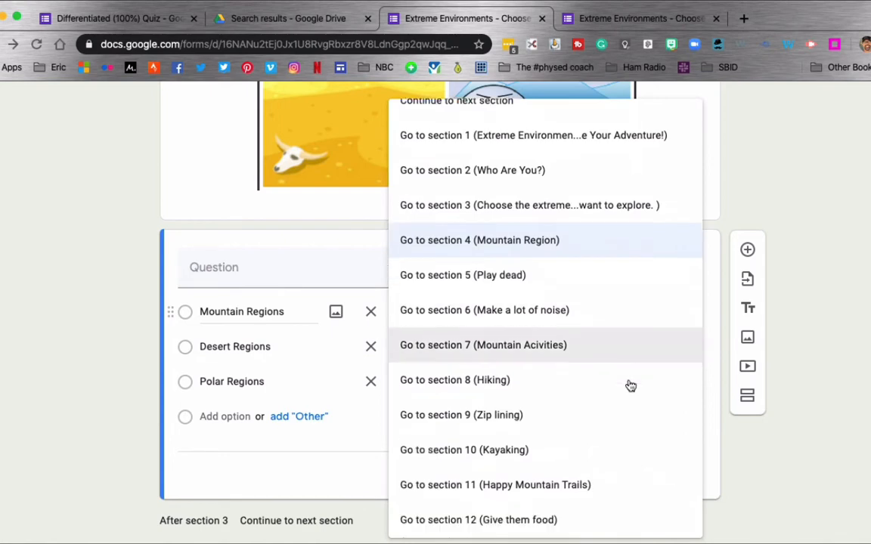
scroll("down", 3)
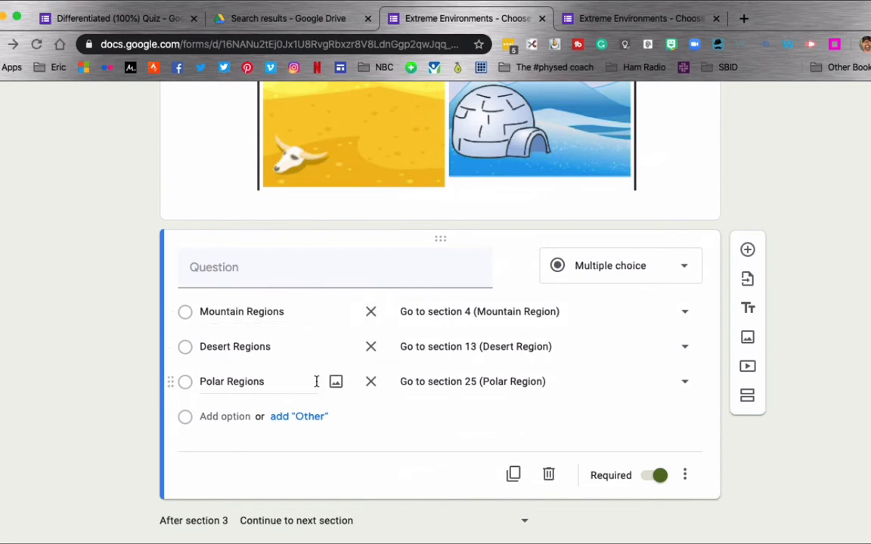
scroll("down", 3)
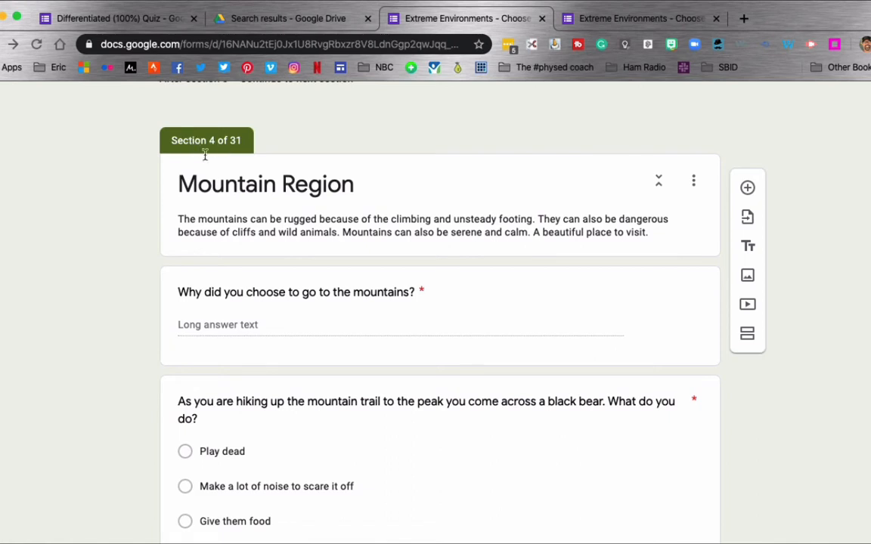
mouse_move(283, 195)
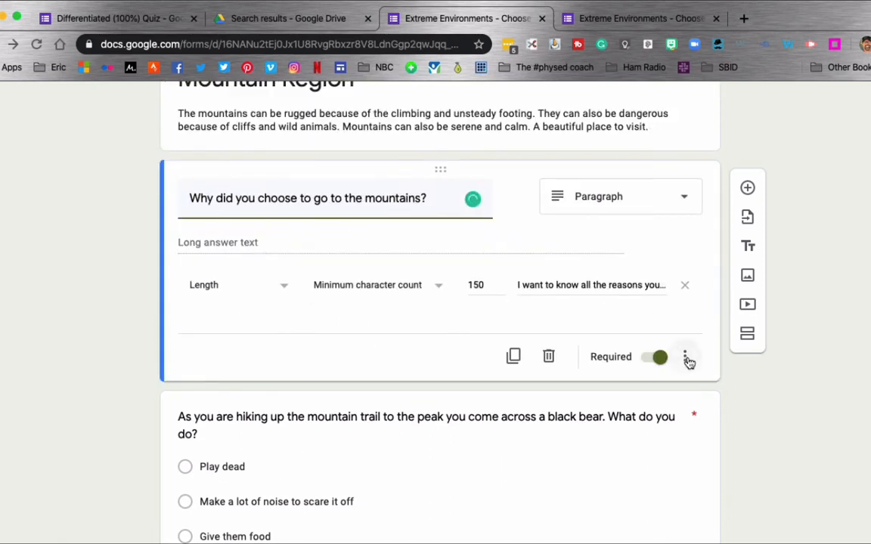
Step: Show the mountains question's extra settings and keep Length as its validation type
left_click(685, 356)
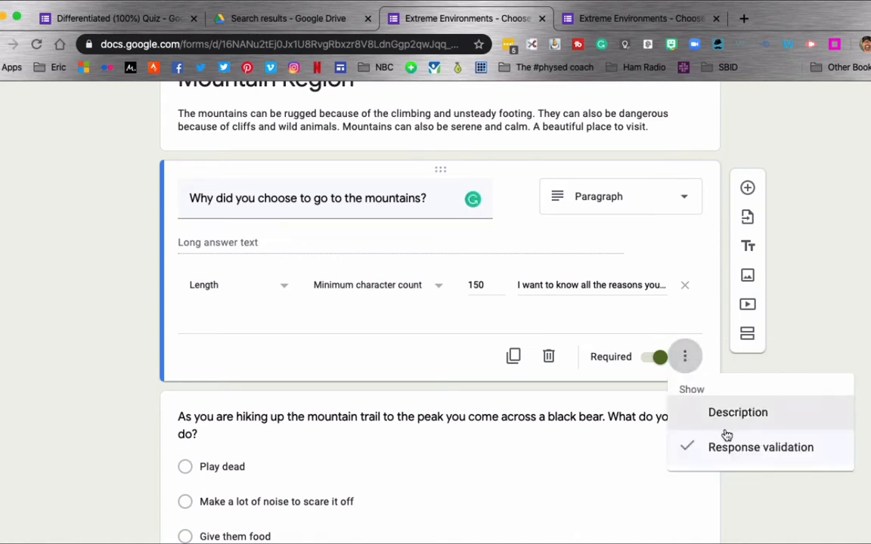
mouse_move(753, 453)
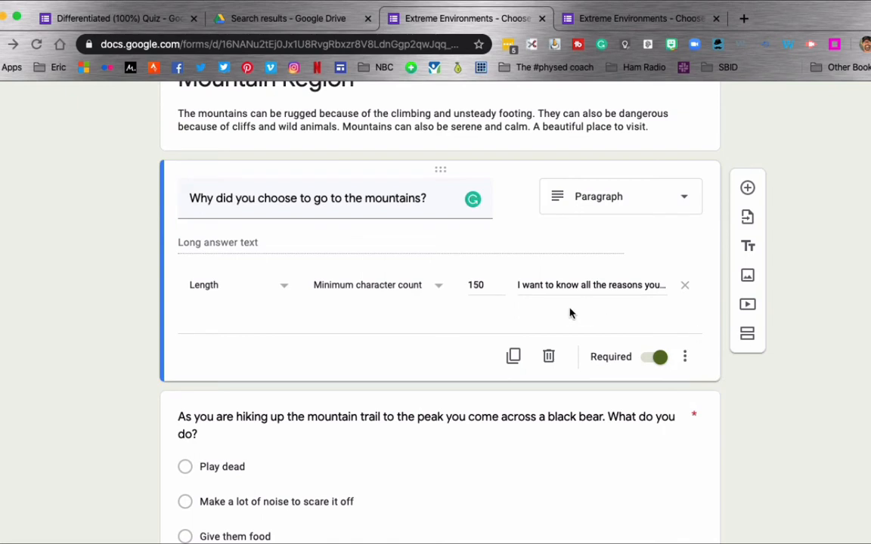
mouse_move(276, 306)
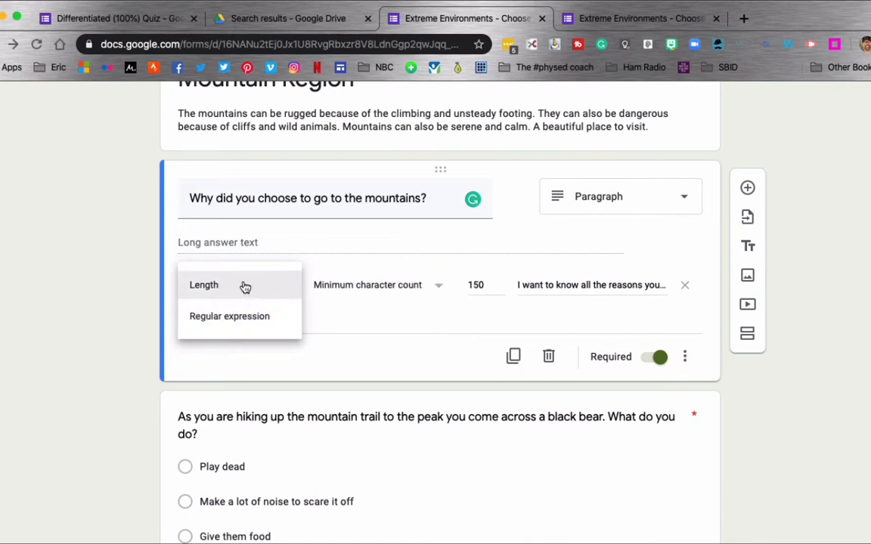
mouse_move(337, 321)
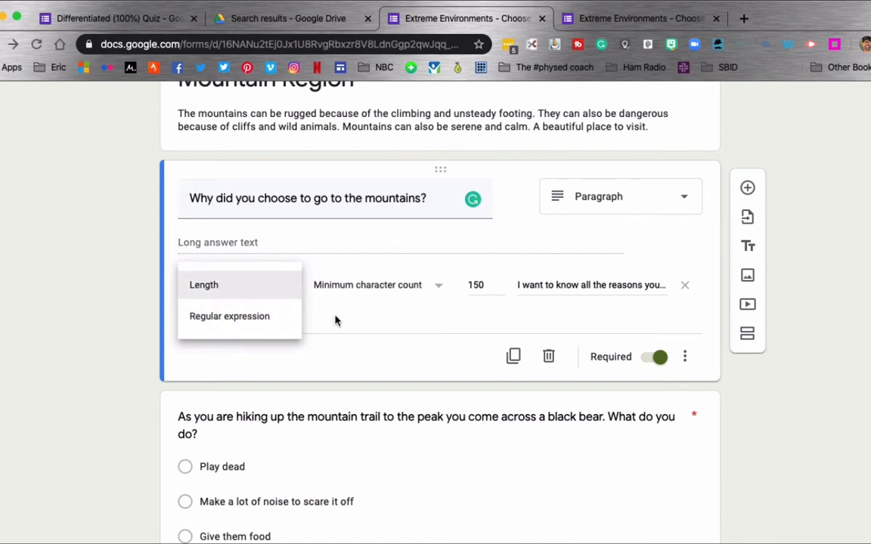
left_click(204, 284)
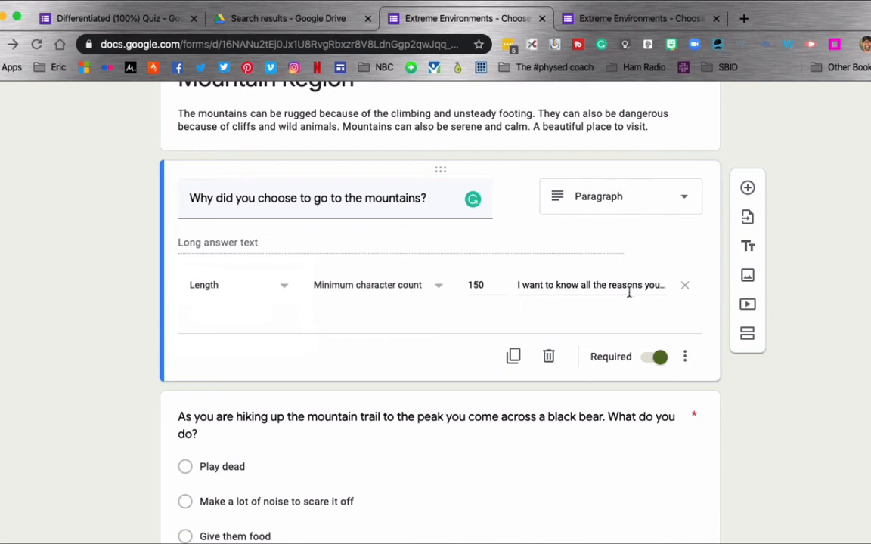
mouse_move(632, 299)
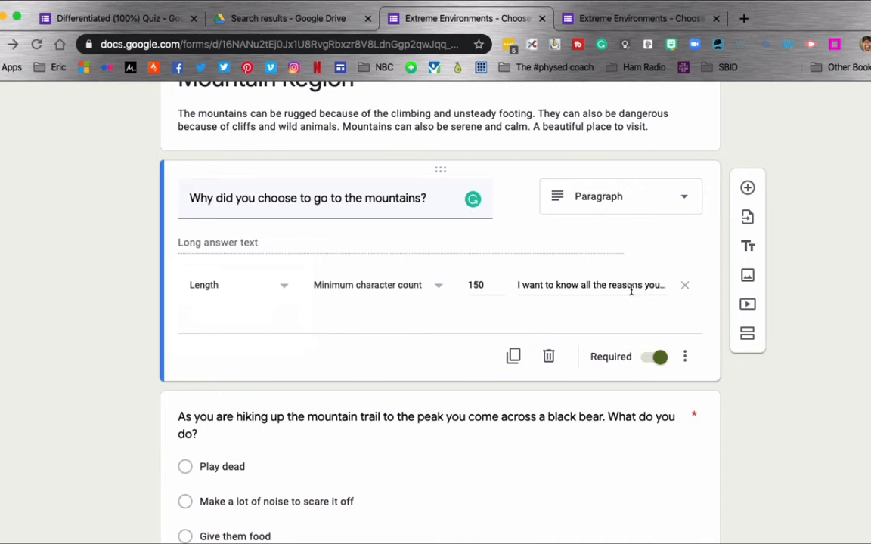
mouse_move(605, 61)
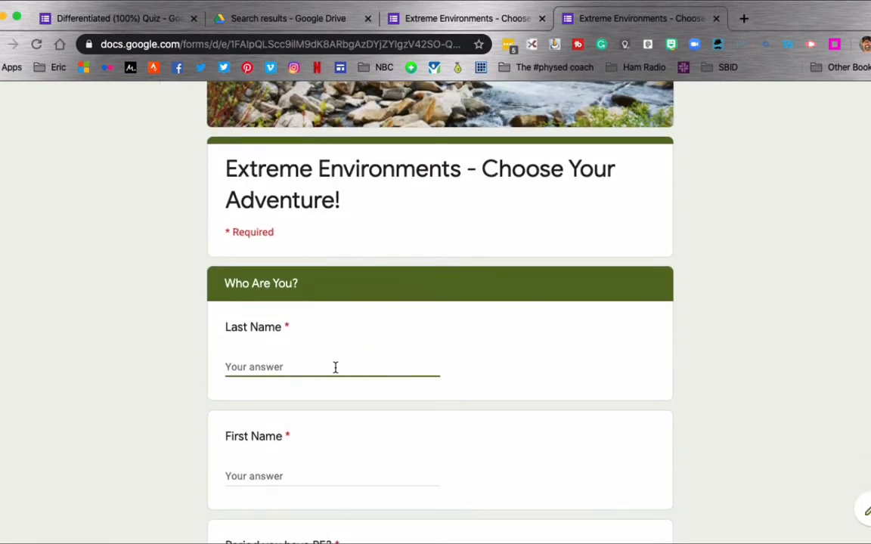
Step: Enter name Eric, pick PE period 1 and Mountain Regions, then answer 'yyy' to trigger validation
type("Eric")
left_click(332, 477)
type("Davolt")
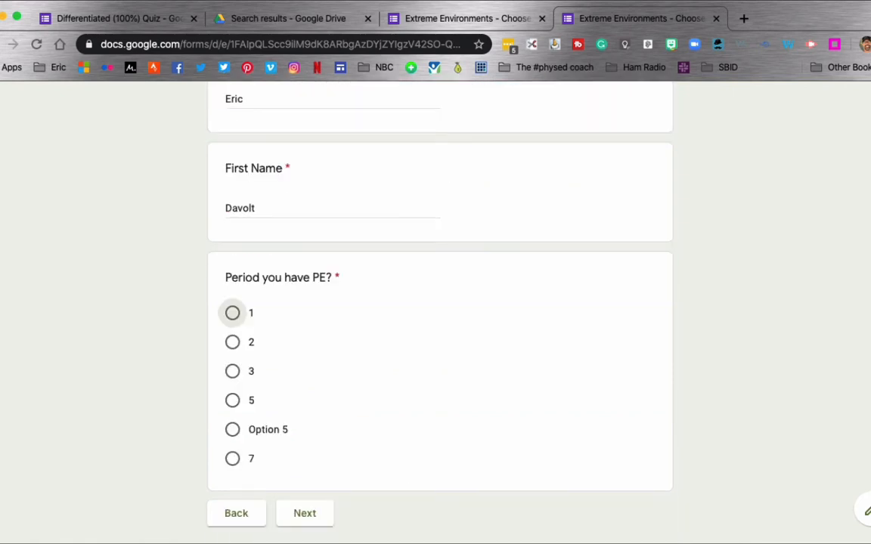
left_click(232, 313)
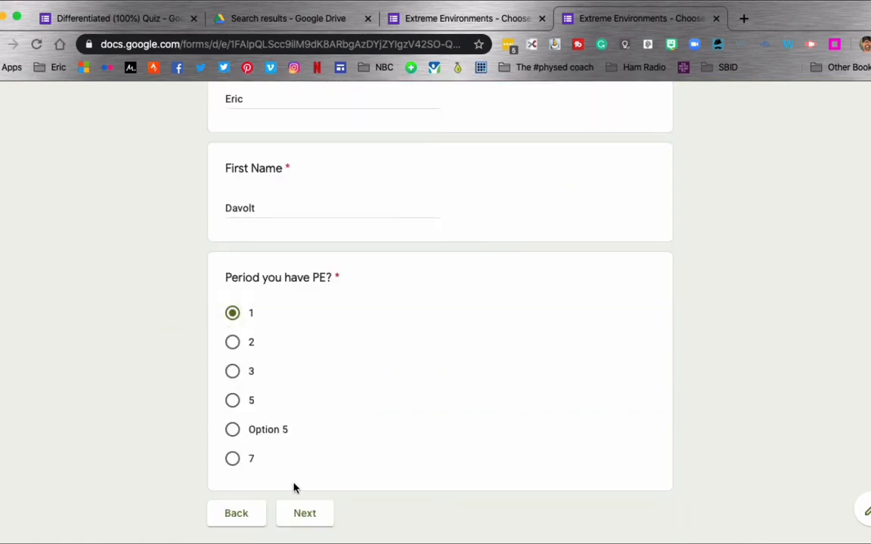
left_click(305, 514)
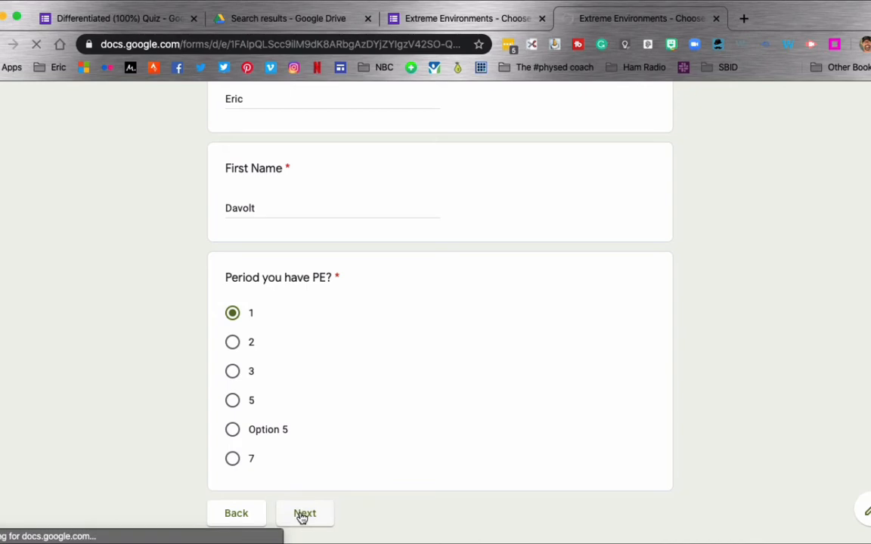
left_click(305, 514)
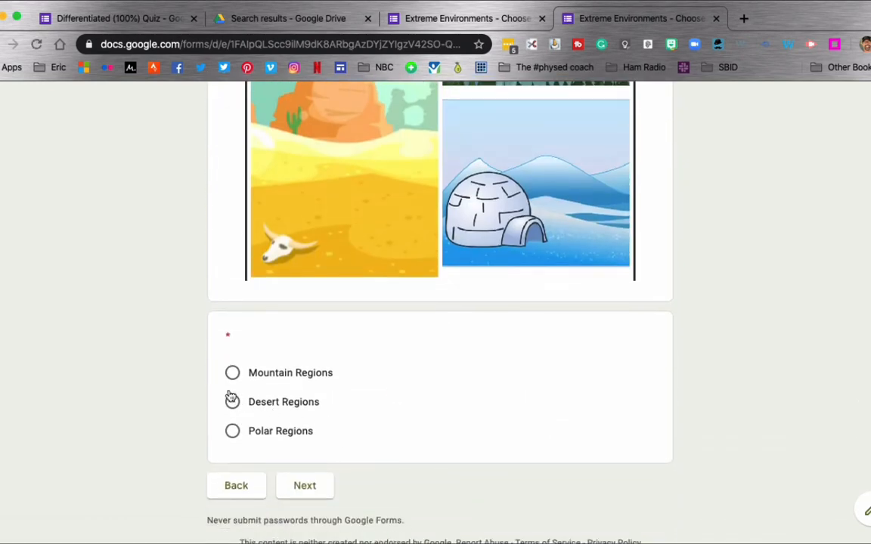
left_click(232, 372)
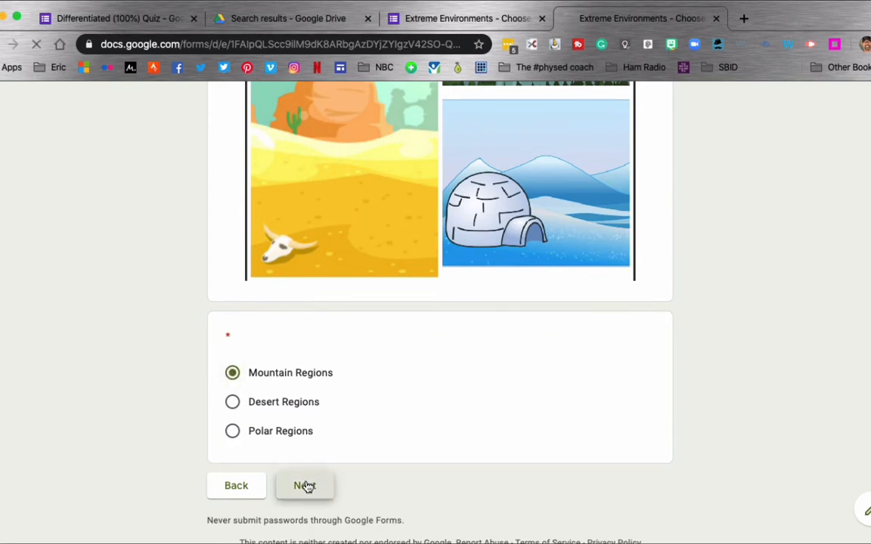
left_click(305, 486)
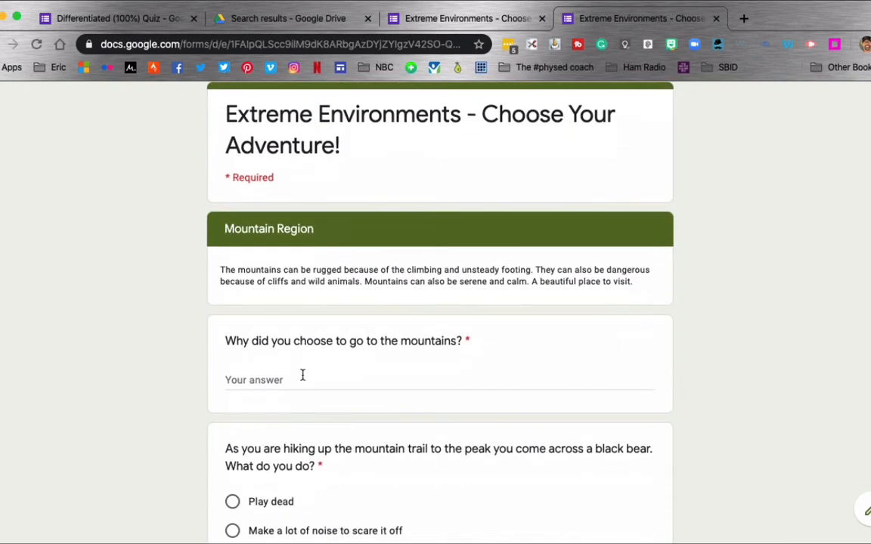
type("yyy")
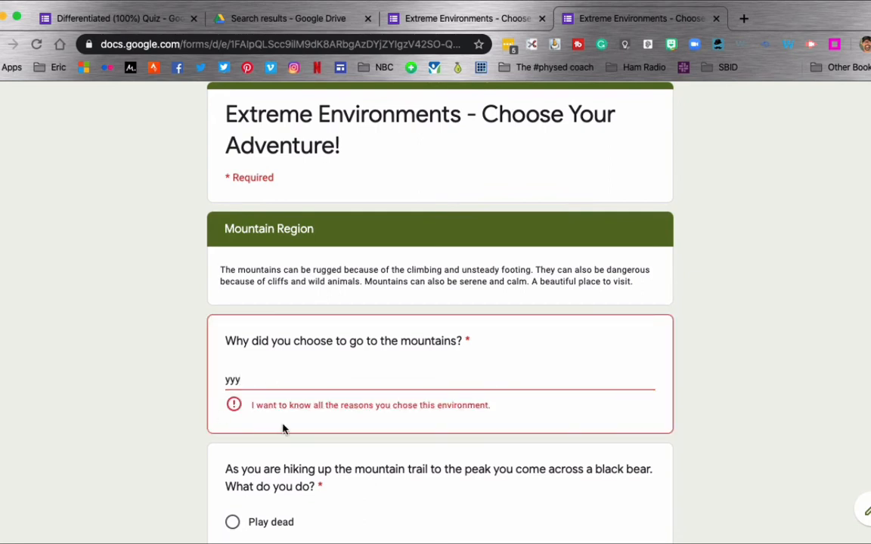
mouse_move(270, 418)
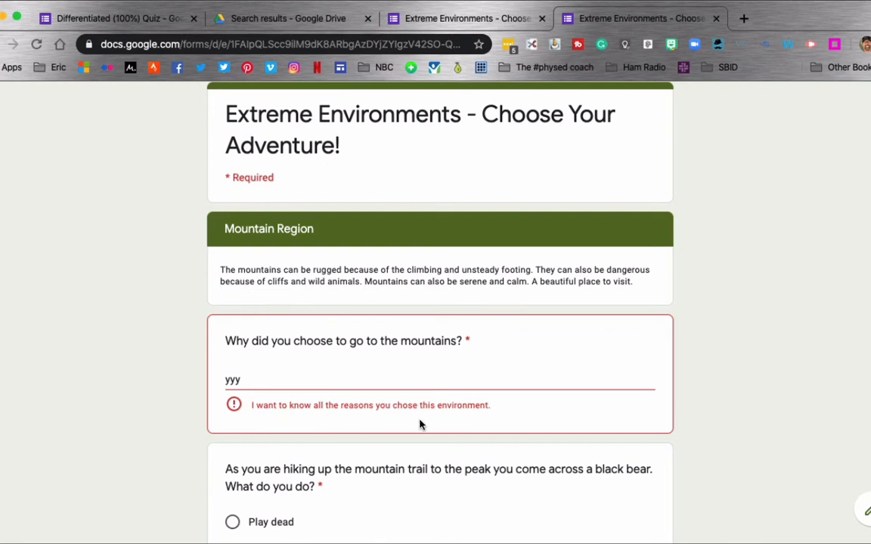
mouse_move(484, 421)
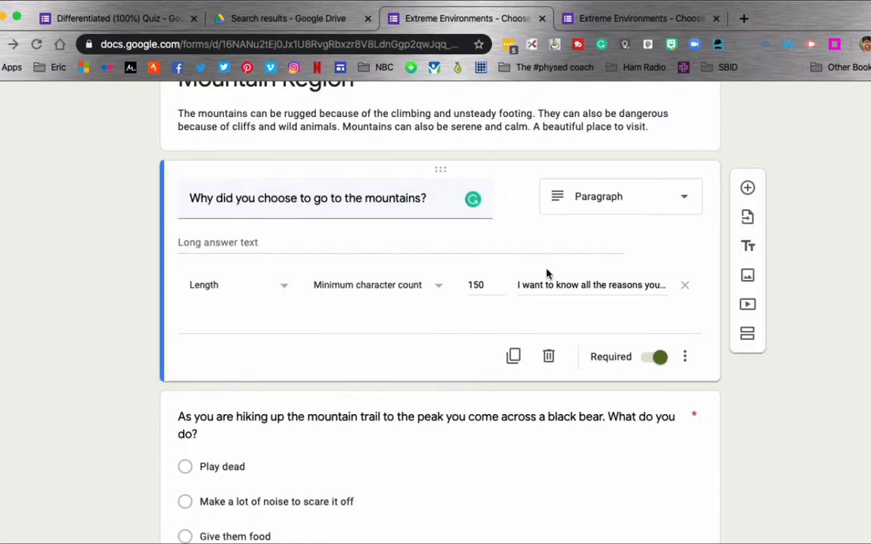
mouse_move(577, 305)
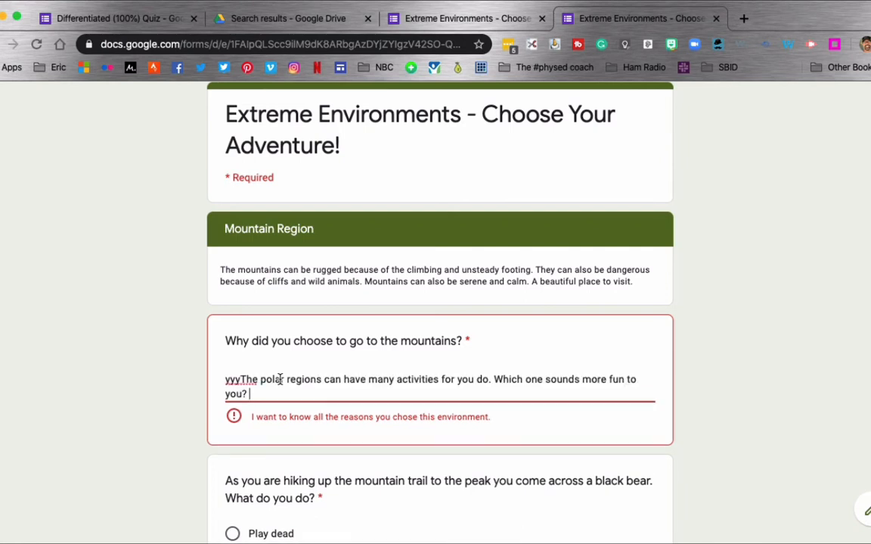
type("The polar regions can have many activities for you do. Which one sounds more fun to you?")
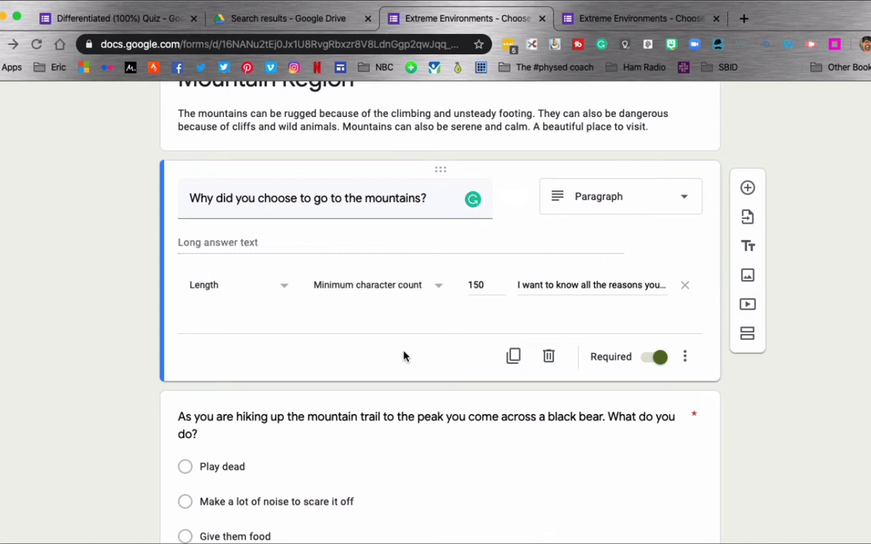
Step: Scroll to the black bear question and open it to show its section branching
scroll("down", 3)
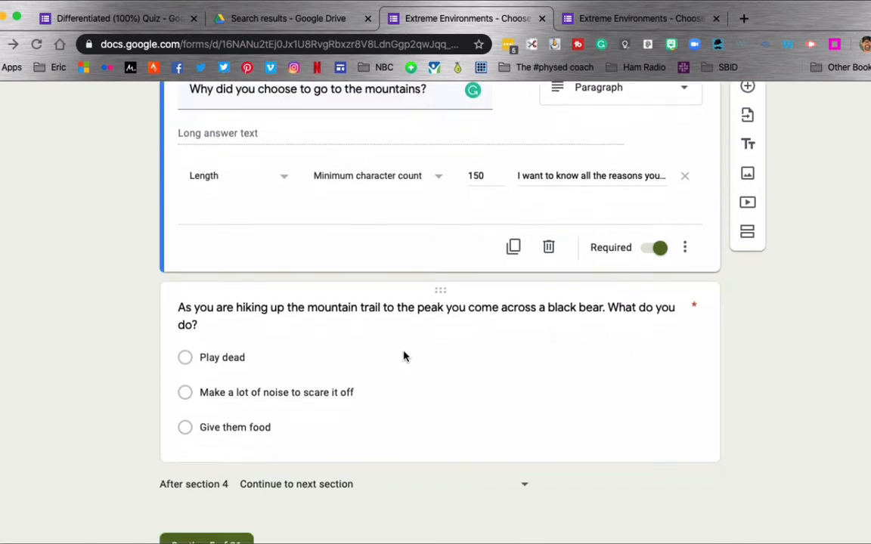
scroll("down", 3)
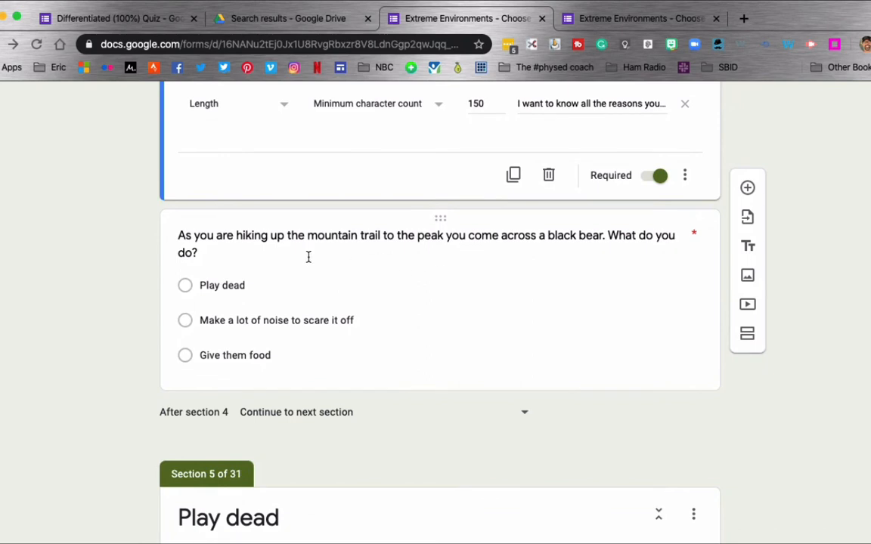
mouse_move(421, 253)
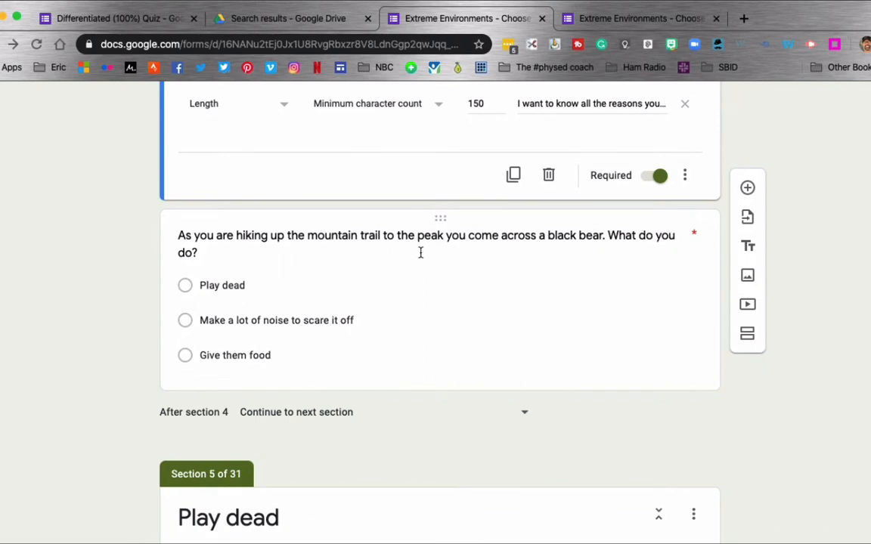
mouse_move(510, 284)
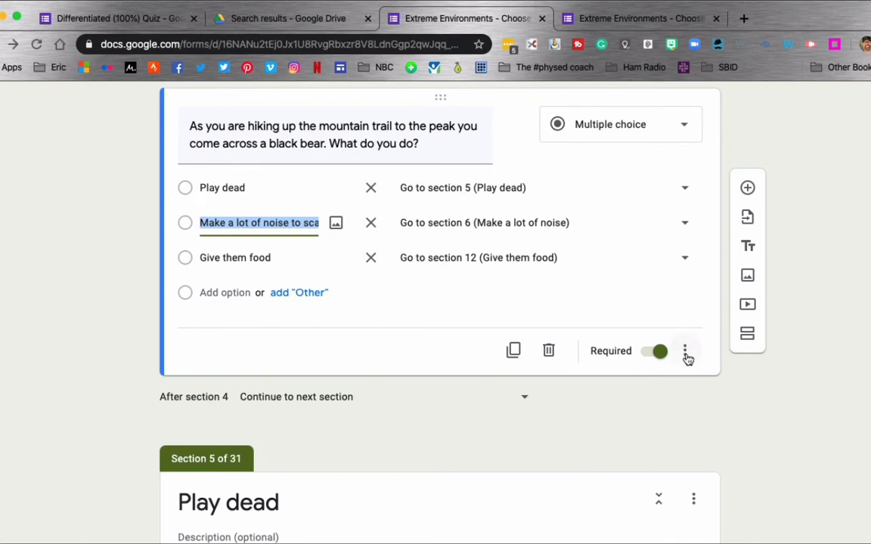
left_click(685, 350)
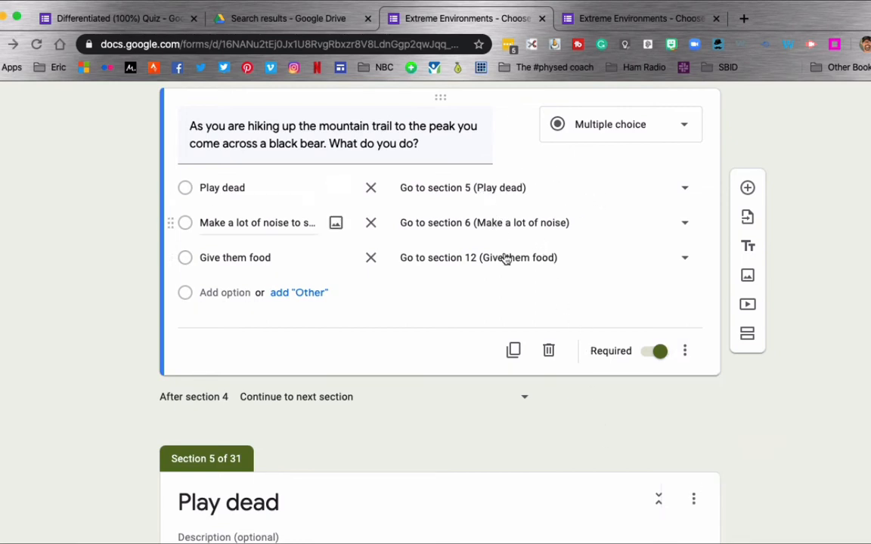
mouse_move(464, 346)
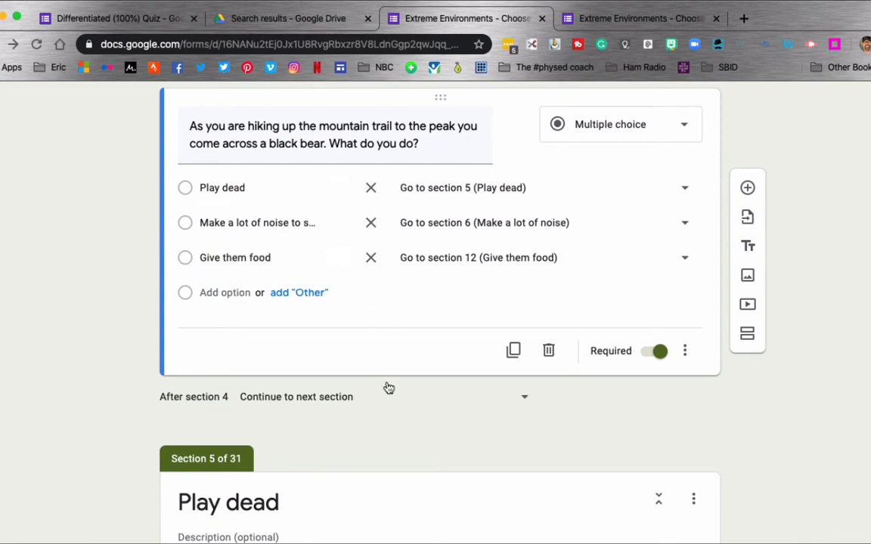
scroll("down", 3)
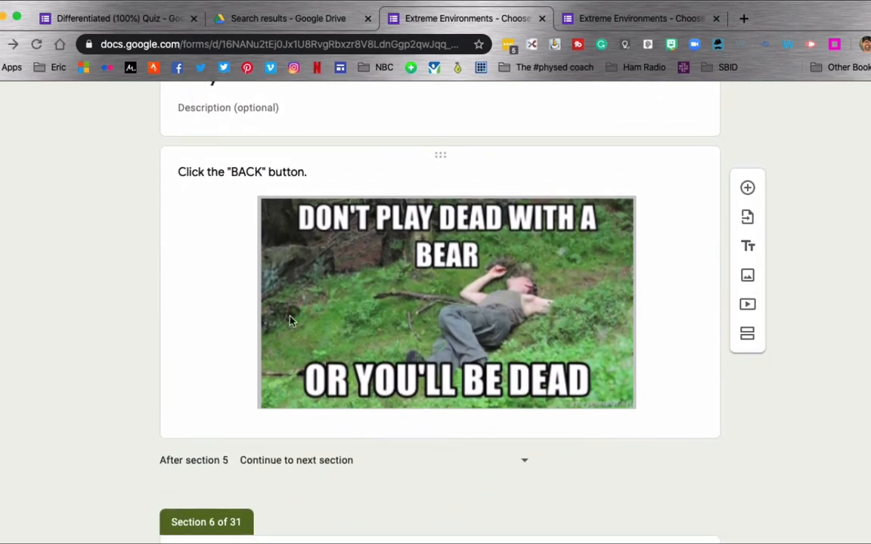
mouse_move(367, 231)
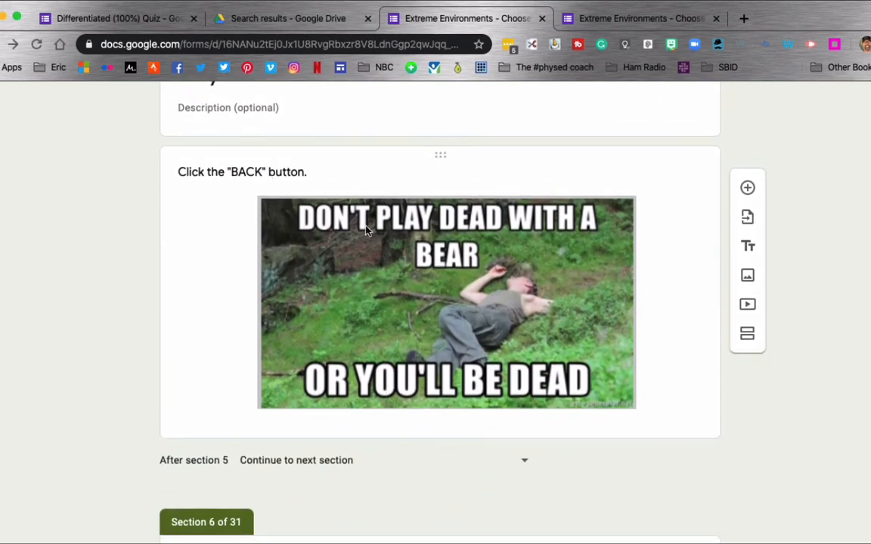
mouse_move(458, 388)
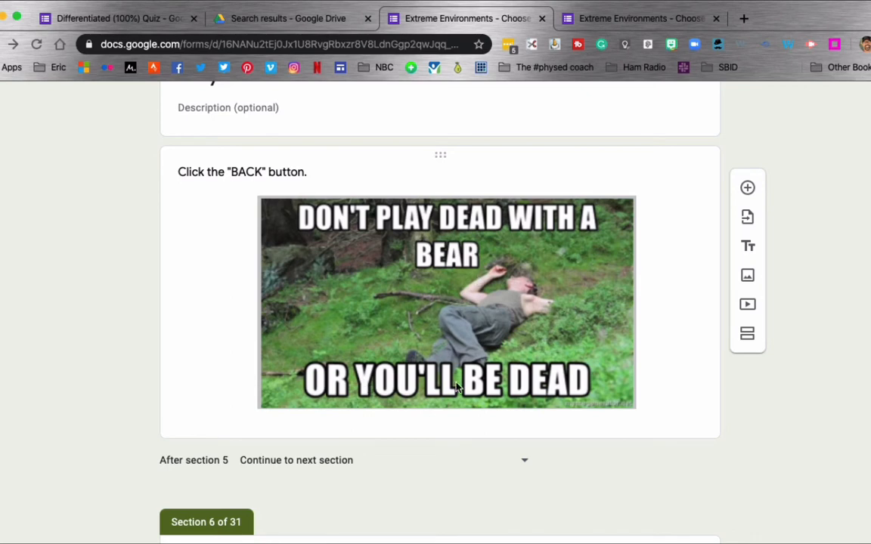
scroll("down", 3)
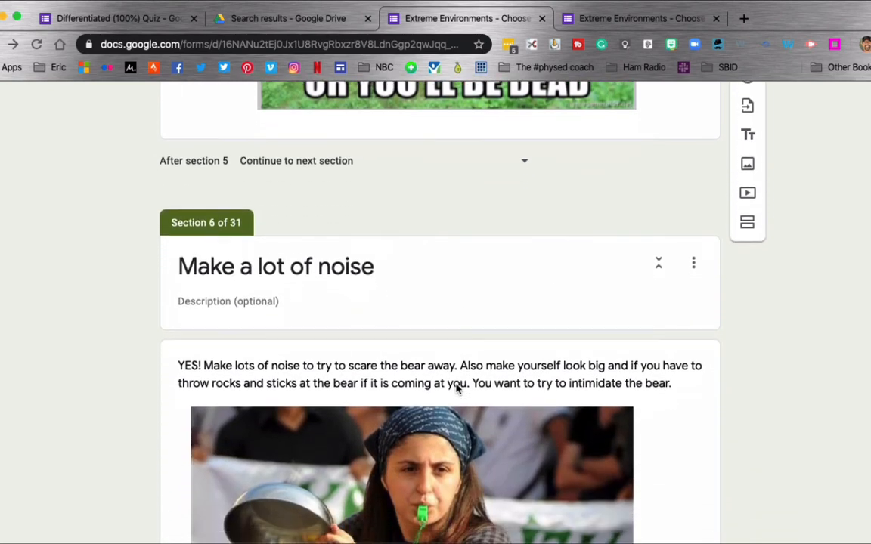
scroll("down", 3)
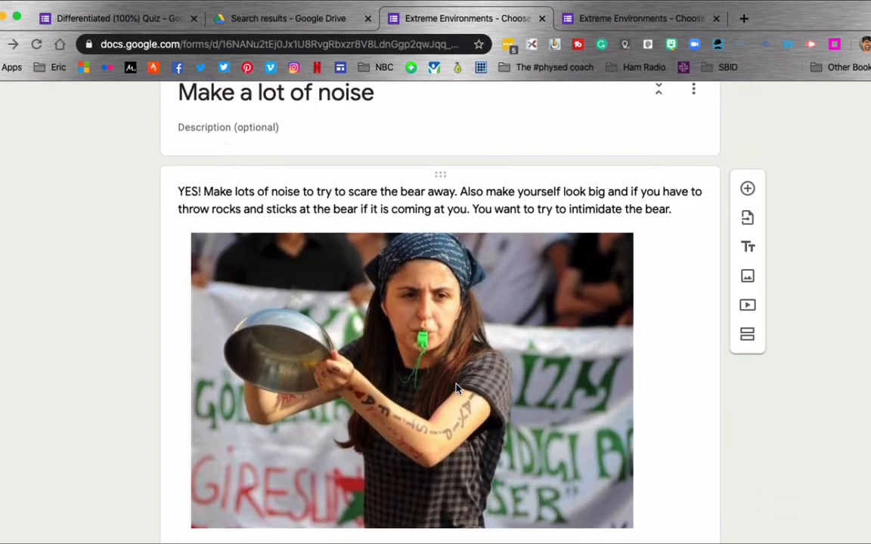
scroll("down", 3)
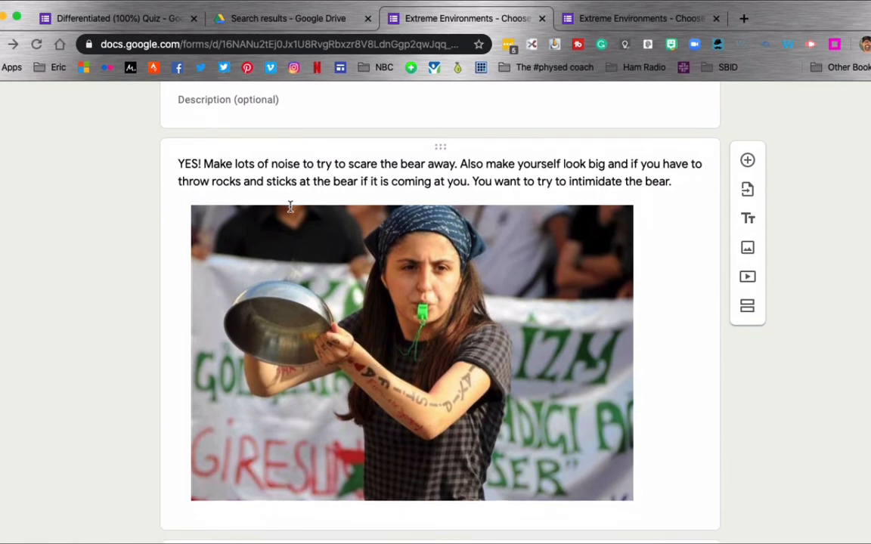
scroll("down", 3)
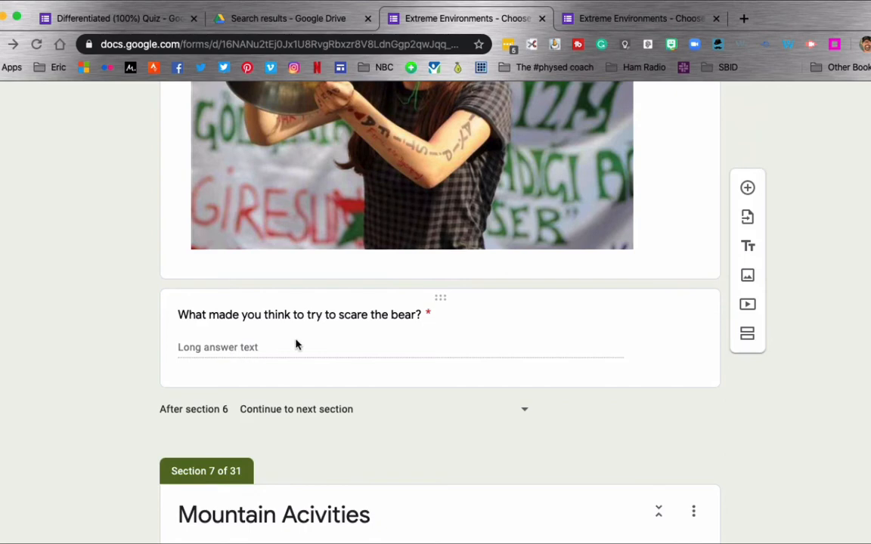
mouse_move(398, 336)
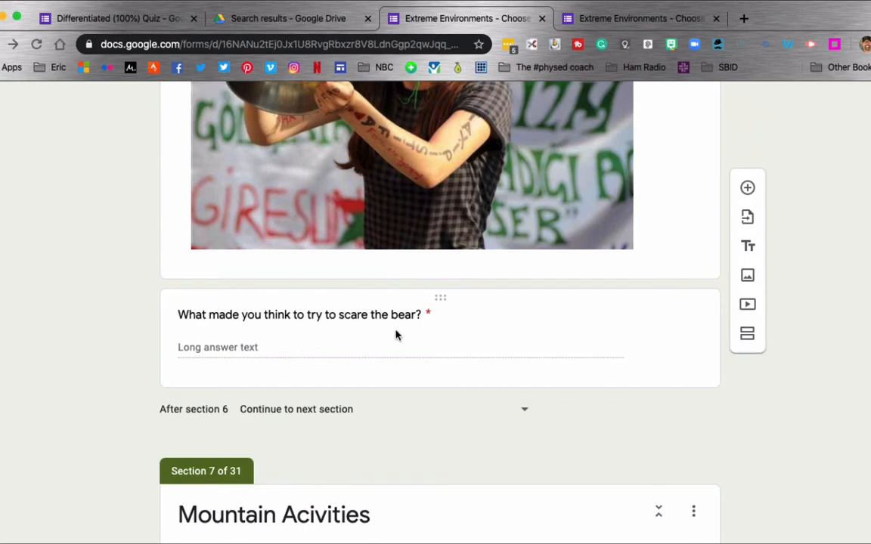
scroll("down", 3)
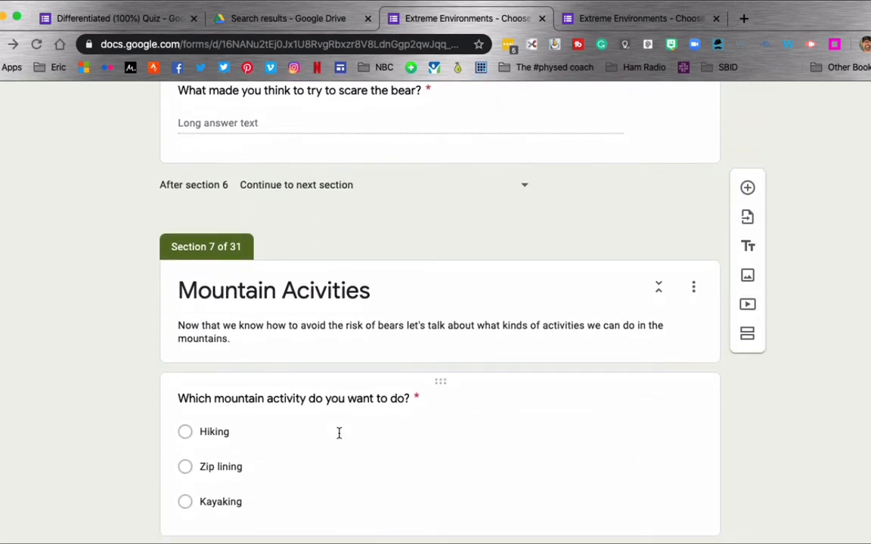
scroll("up", 3)
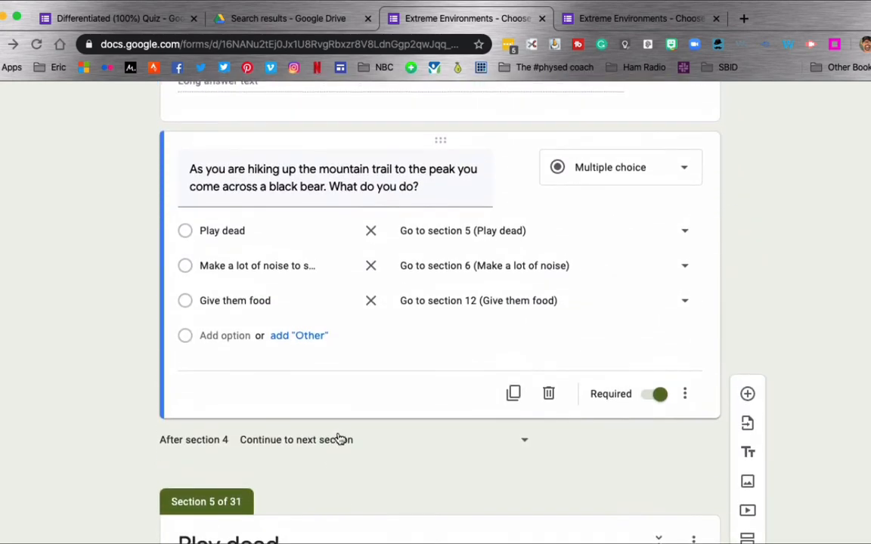
scroll("down", 3)
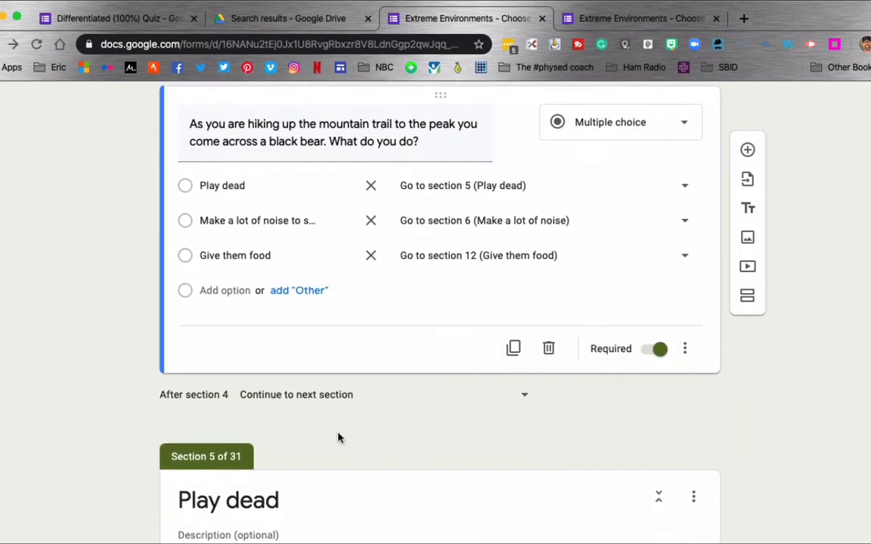
scroll("down", 3)
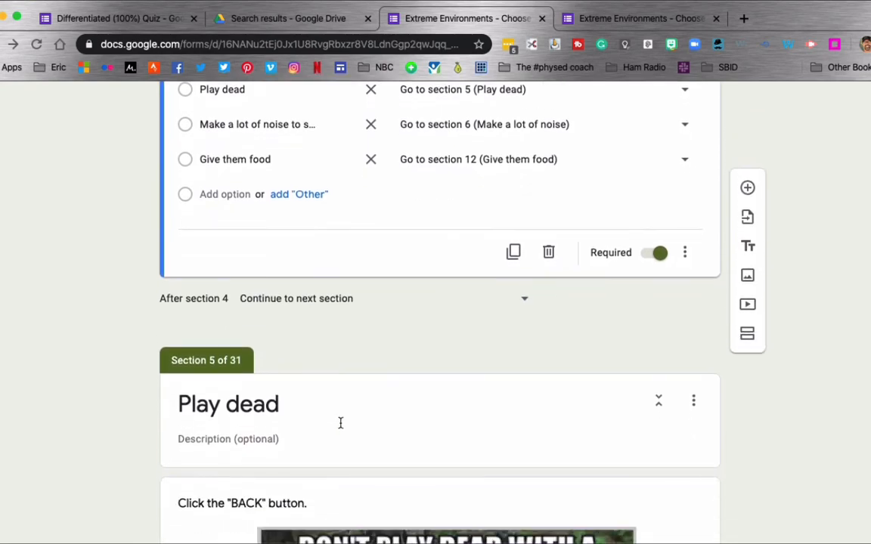
scroll("down", 3)
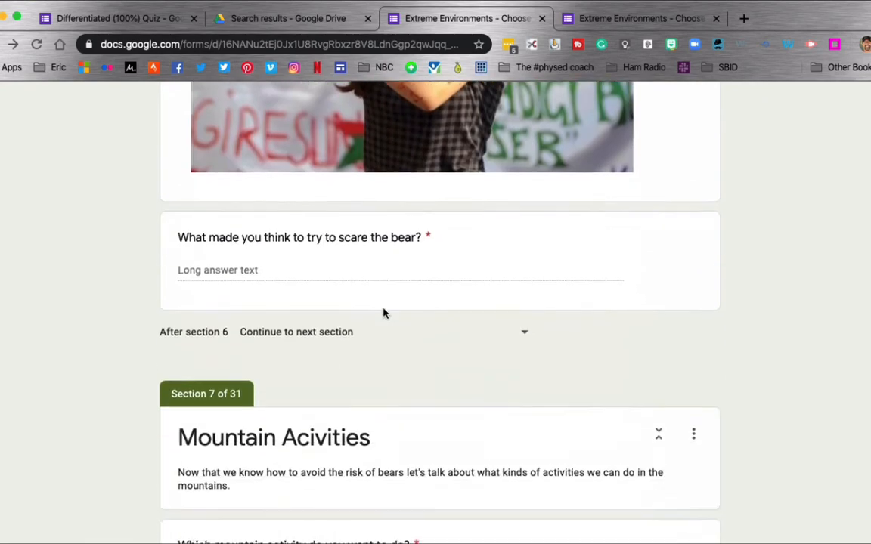
scroll("down", 3)
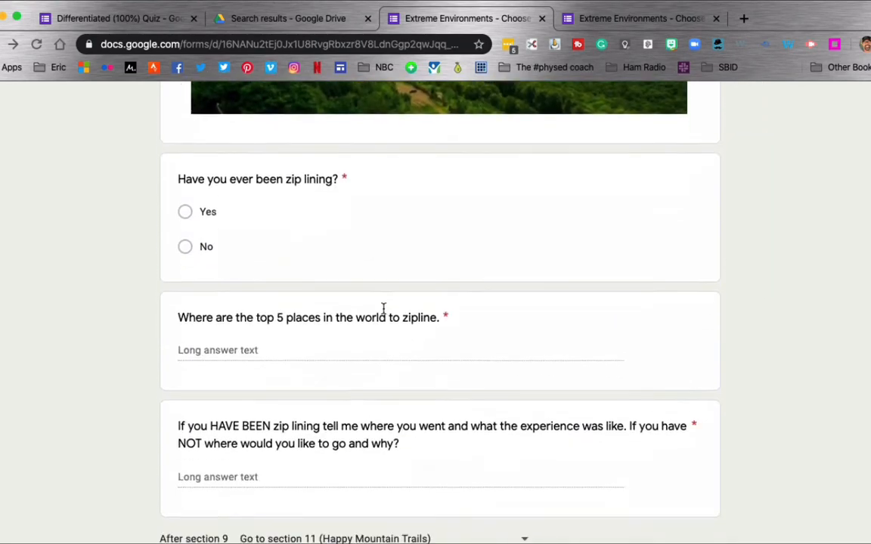
scroll("down", 3)
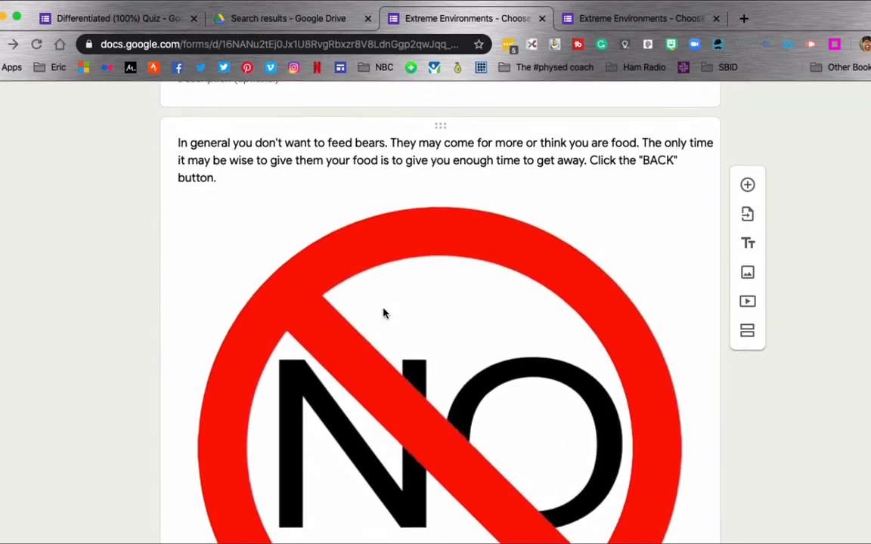
scroll("down", 3)
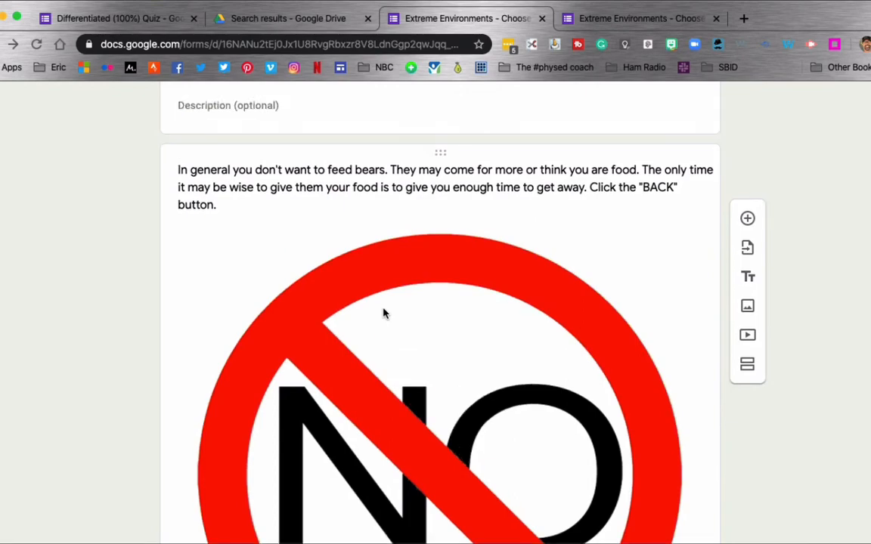
scroll("down", 3)
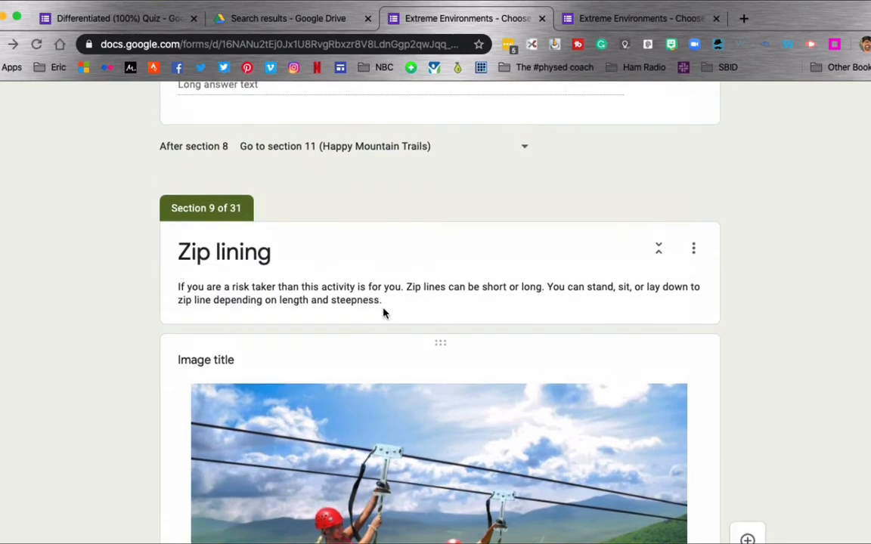
scroll("down", 3)
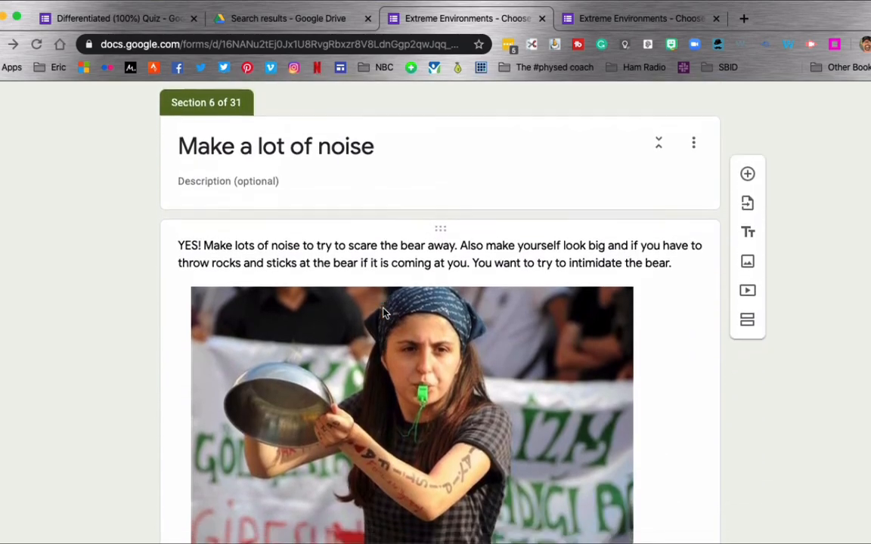
scroll("down", 3)
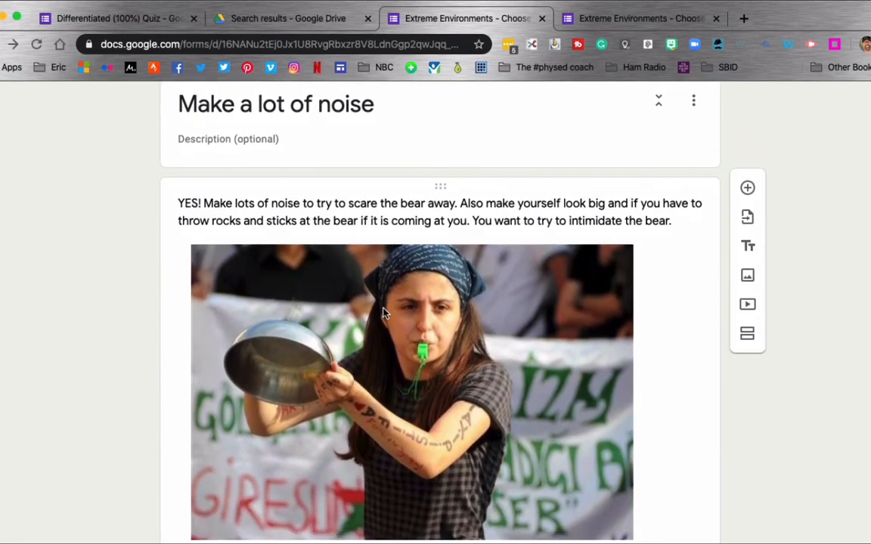